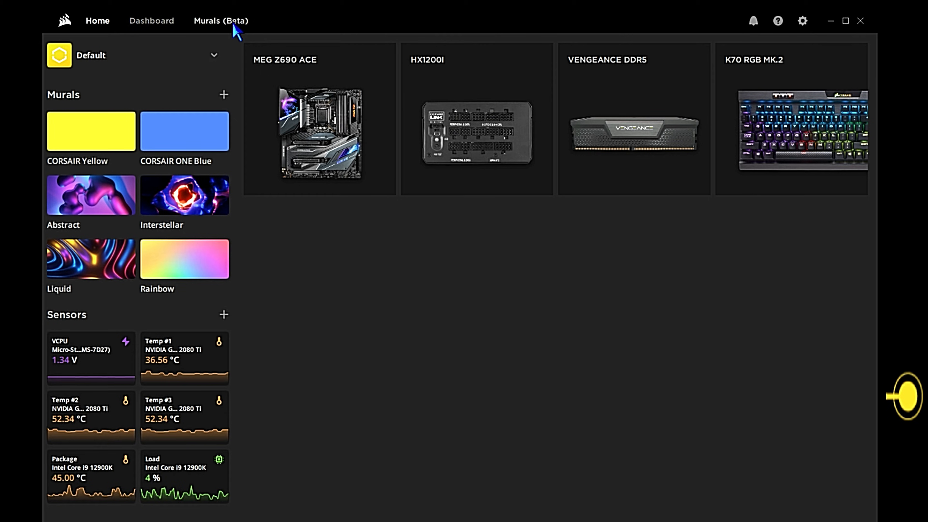
mouse_move(445, 370)
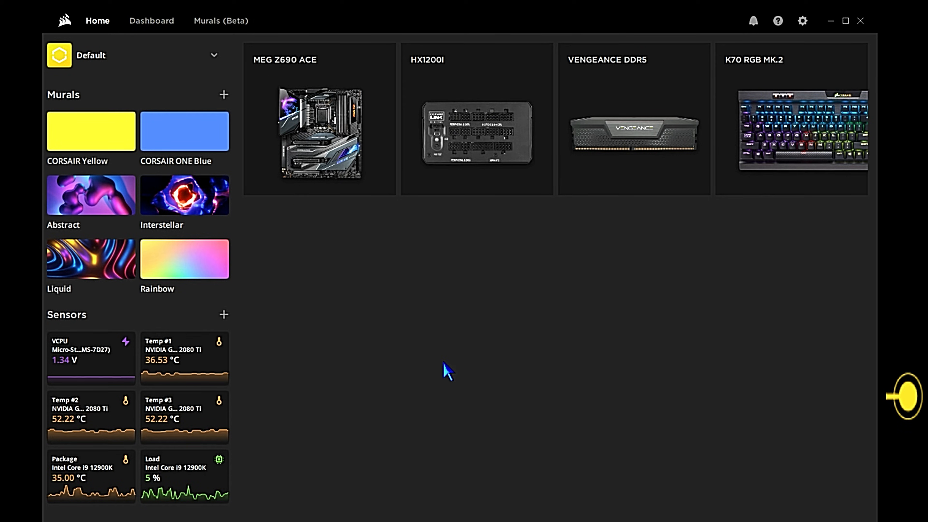
Review the iCUE Home devices and switch to MSI Center's Feature Sets showing Mystic Light installed
left_click(319, 132)
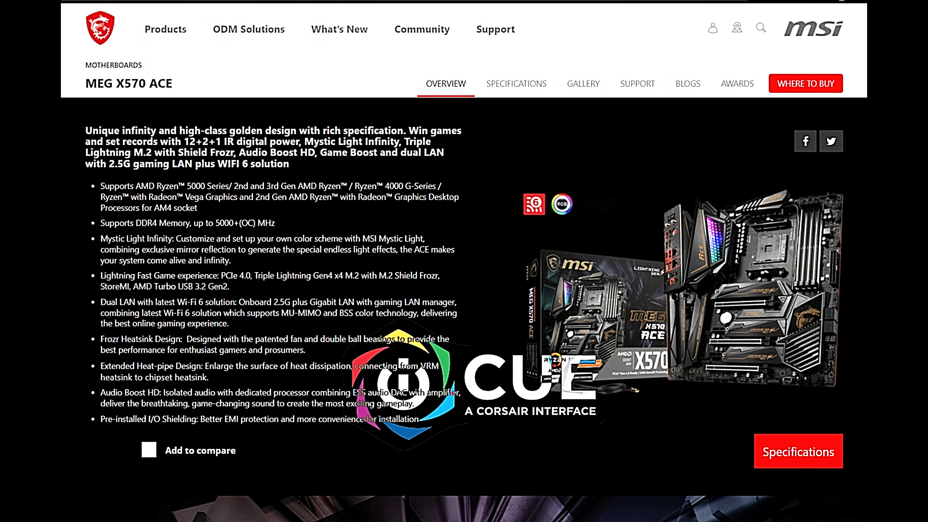
double_click(99, 84)
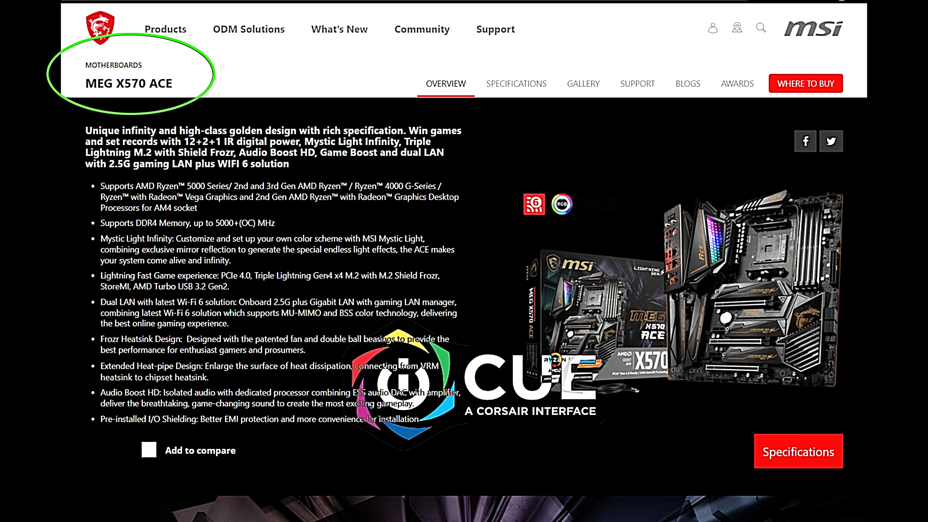
double_click(100, 84)
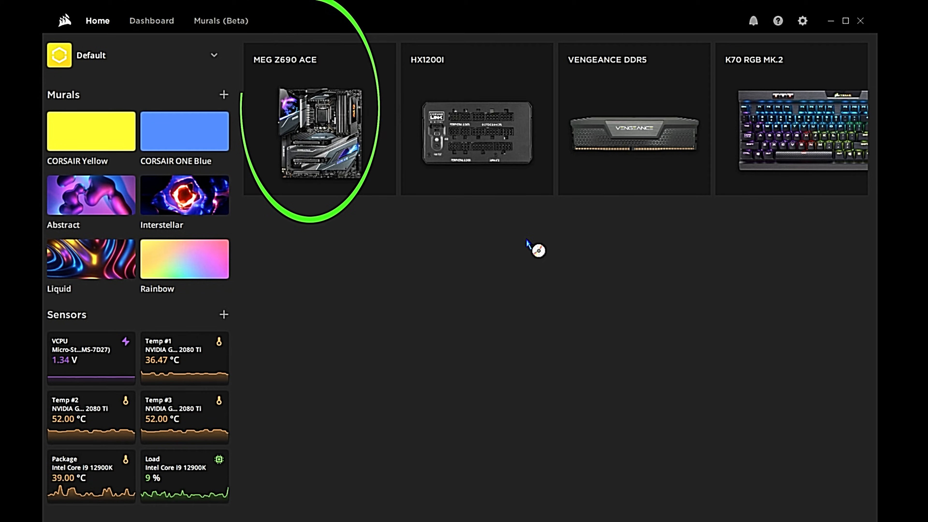
left_click(311, 118)
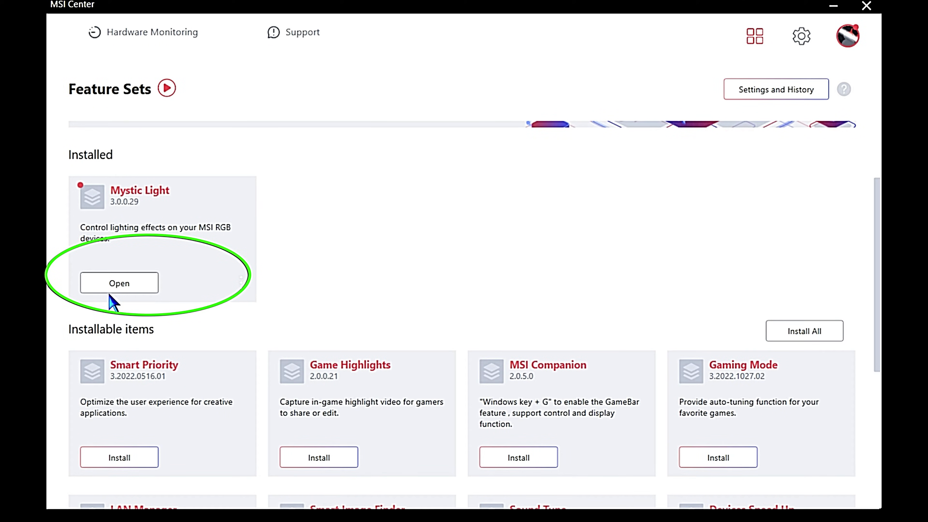
In Mystic Light's settings, toggle the third-party RGB overwrite option
left_click(118, 282)
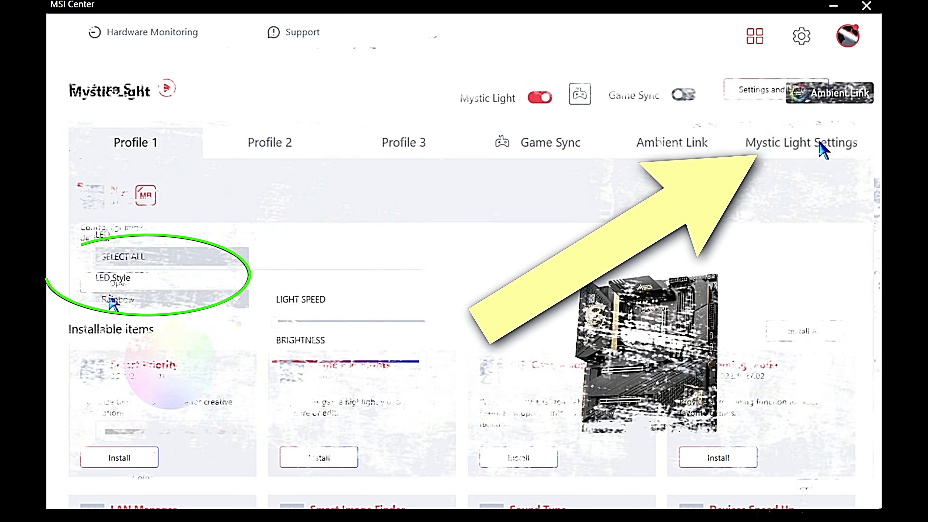
left_click(801, 142)
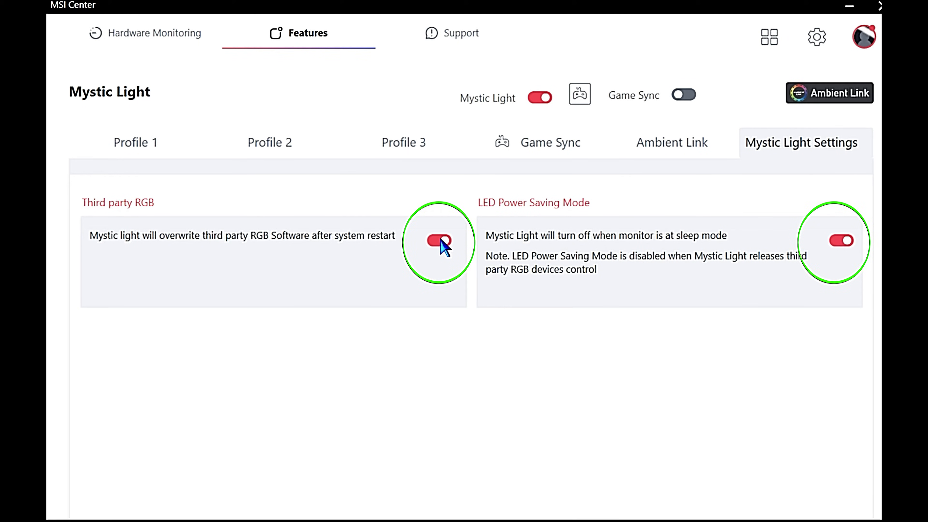
left_click(437, 241)
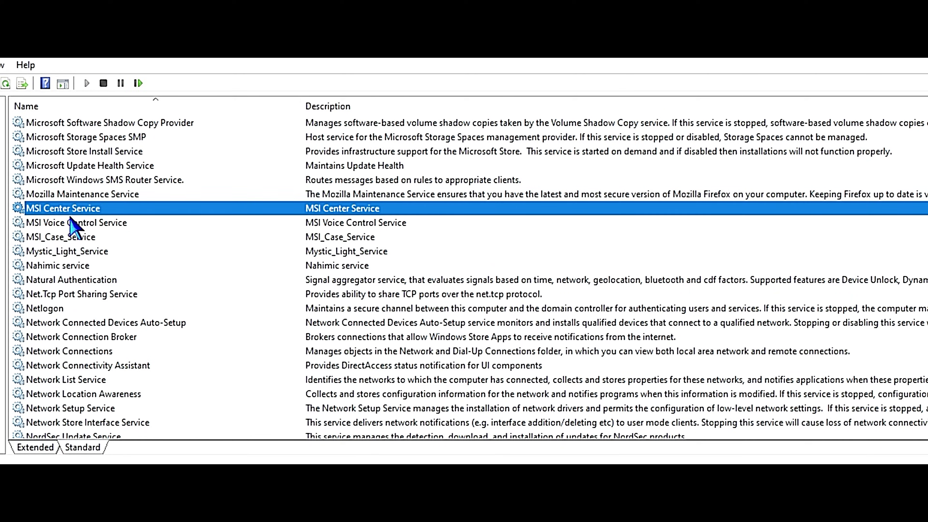
Select MSI Center Service in the Windows Services list
left_click(76, 221)
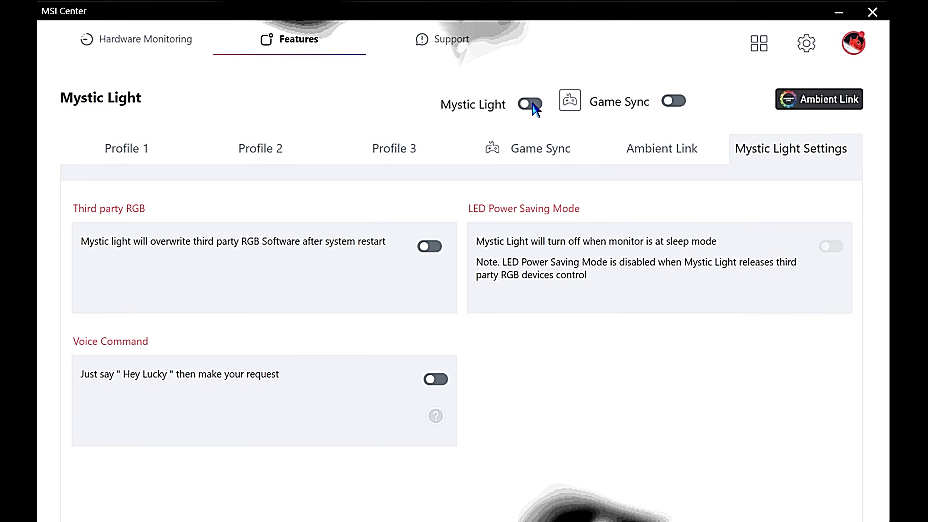
Switch Mystic Light's lighting control back on in MSI Center
left_click(528, 103)
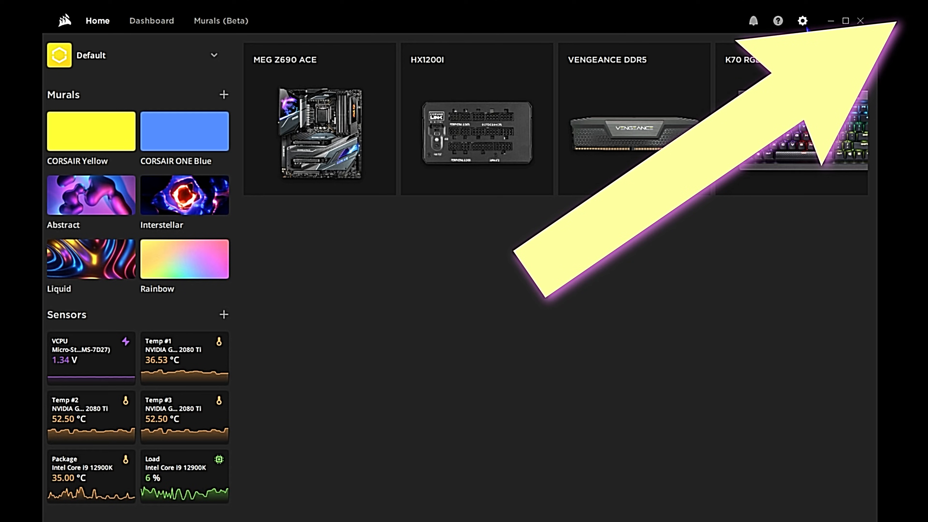
mouse_move(802, 20)
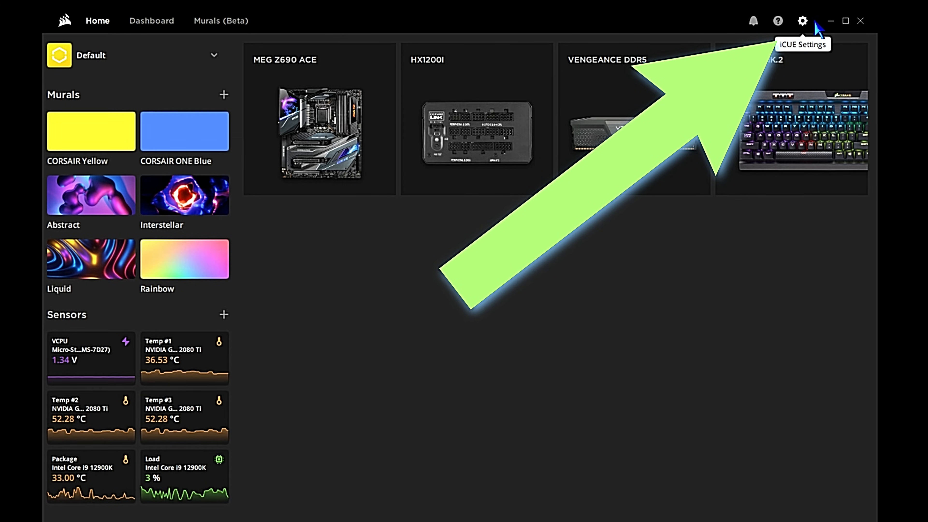
View iCUE's Software and Games settings listing LEDKeeper2.exe as an active client
left_click(802, 21)
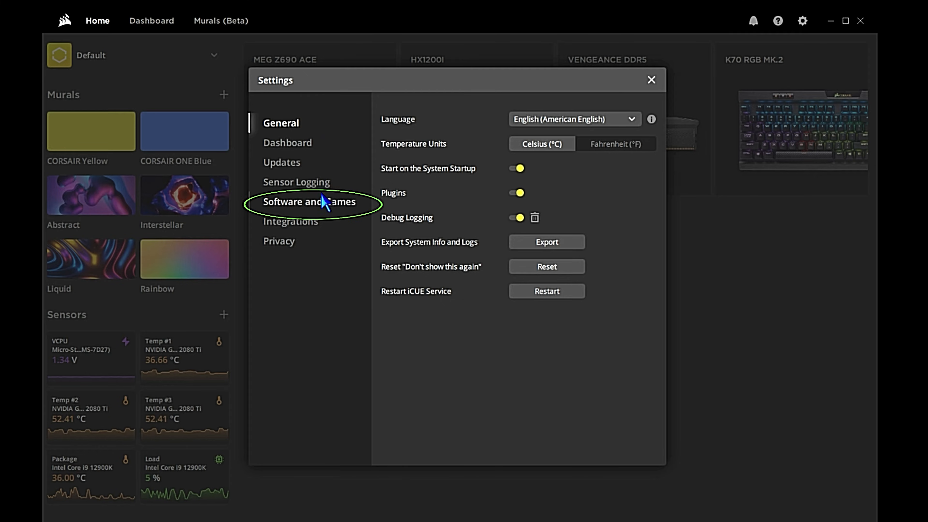
left_click(309, 202)
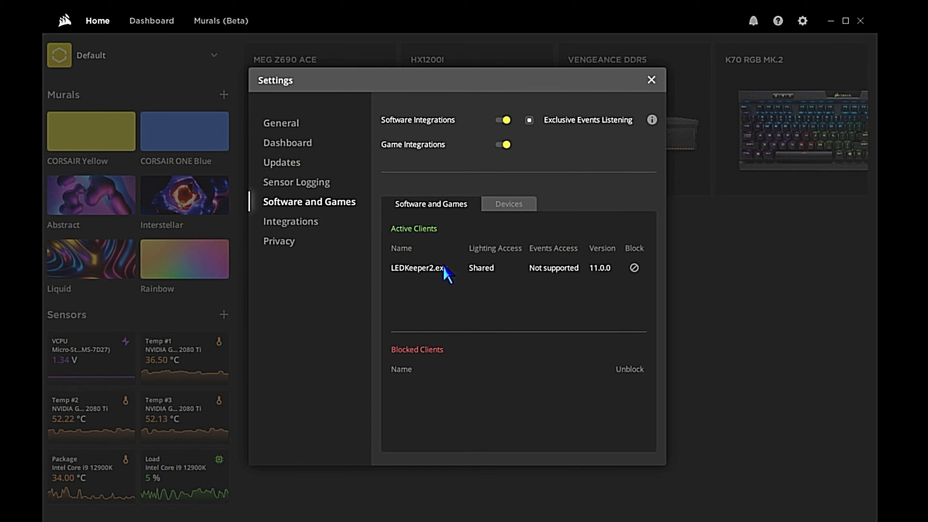
mouse_move(467, 271)
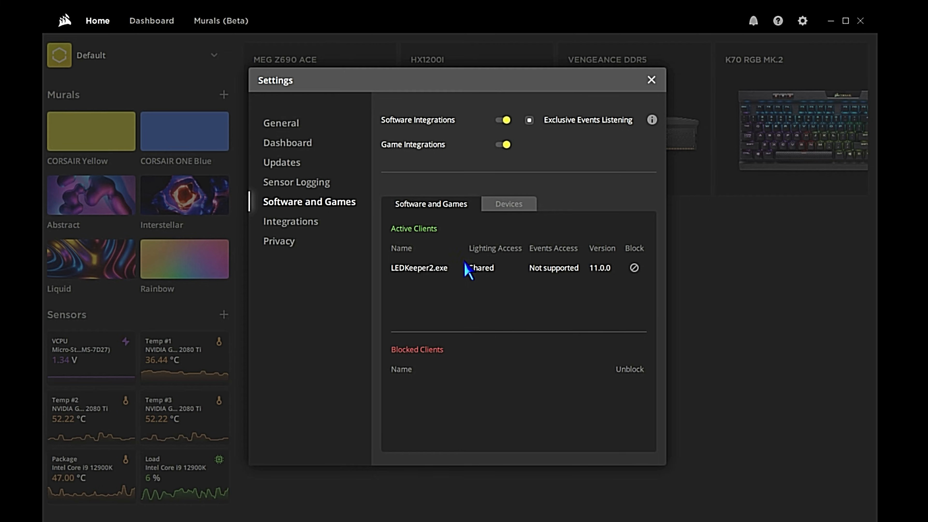
left_click(507, 203)
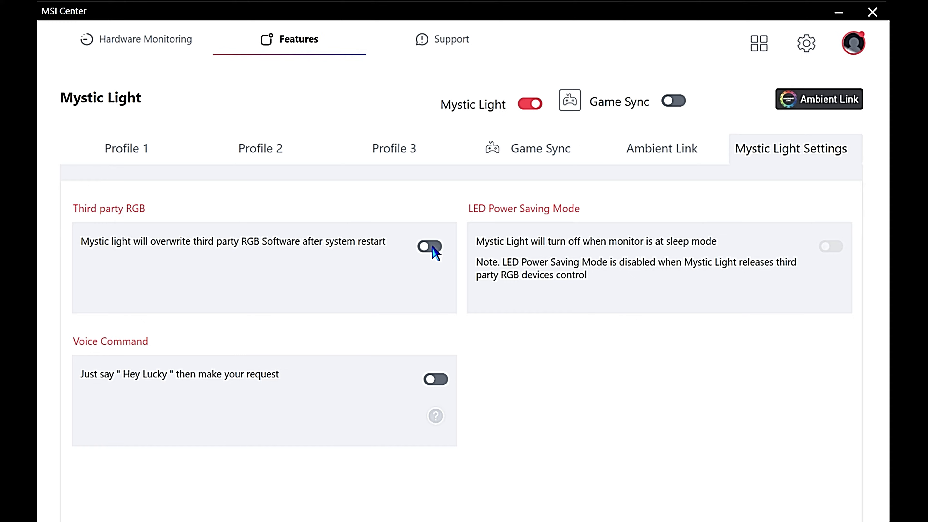
mouse_move(872, 13)
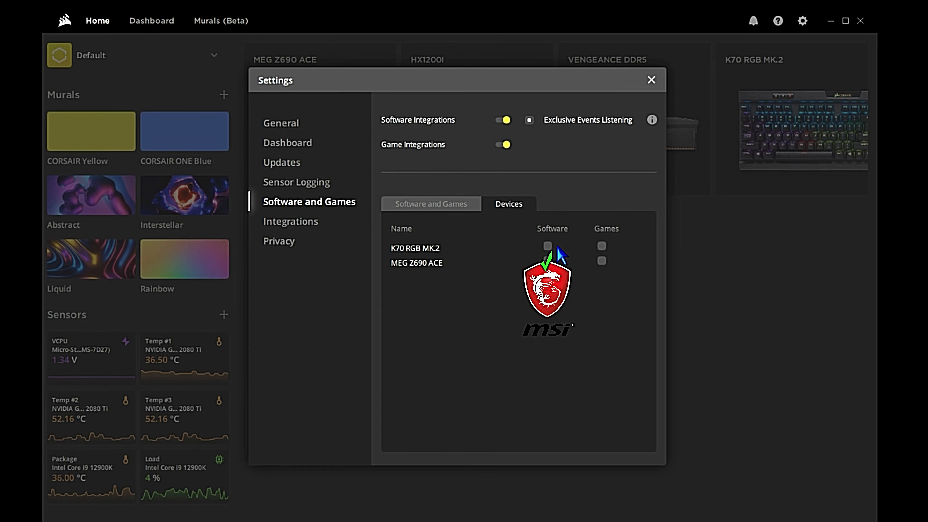
mouse_move(566, 258)
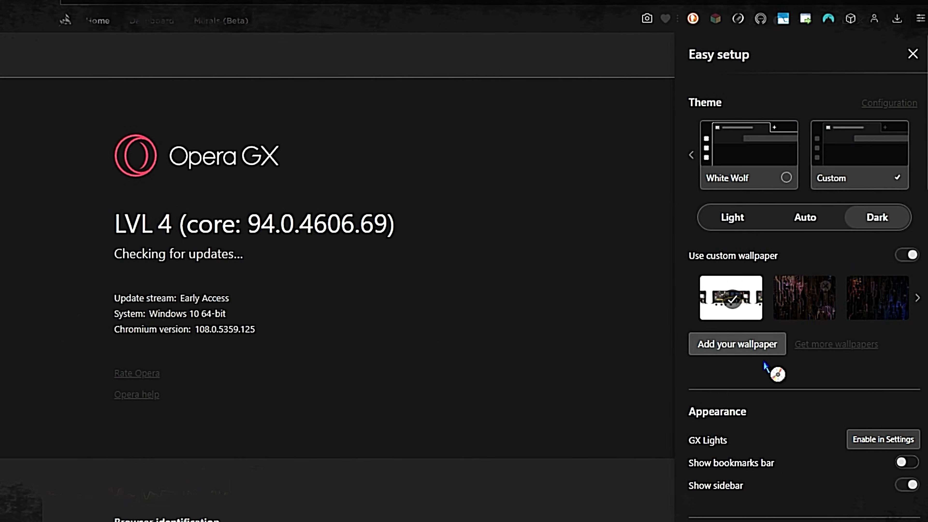
Enable third-party RGB overwrite in MSI Center, close iCUE settings and open the MEG Z690 ACE page
left_click(882, 439)
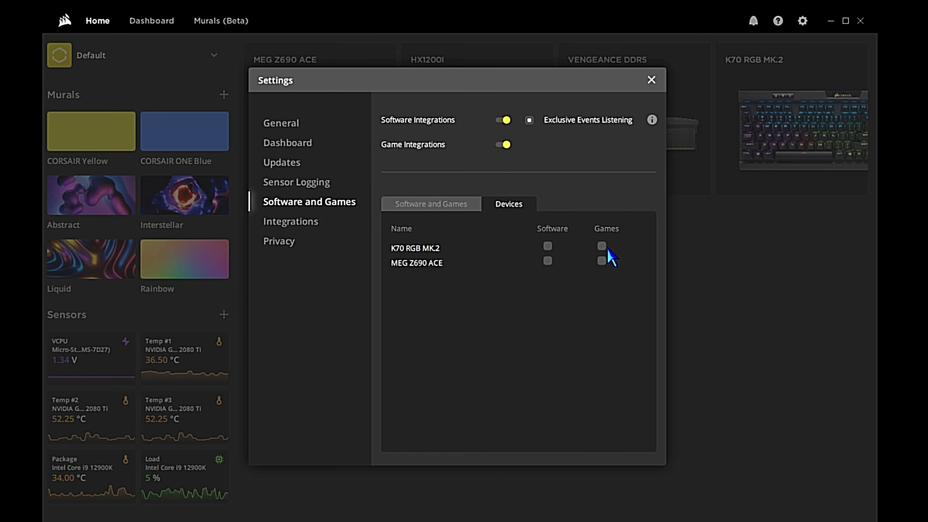
mouse_move(577, 259)
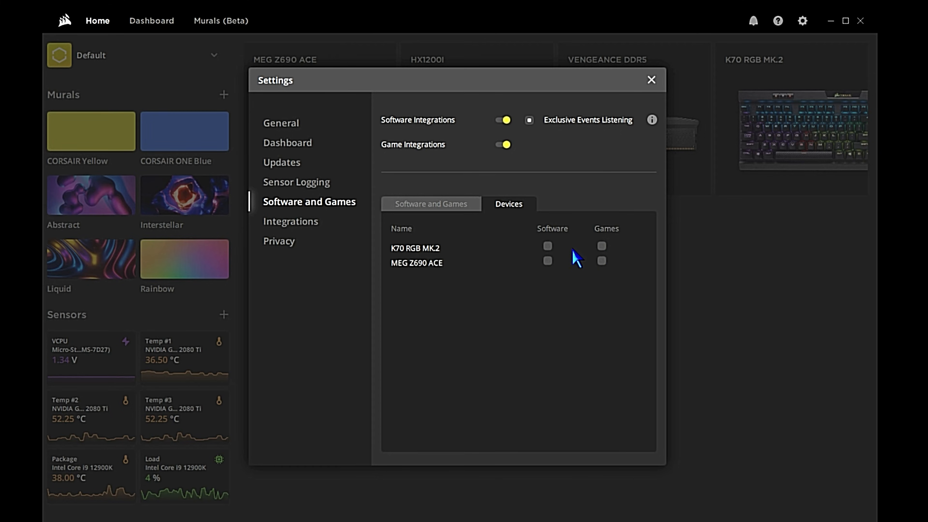
mouse_move(612, 254)
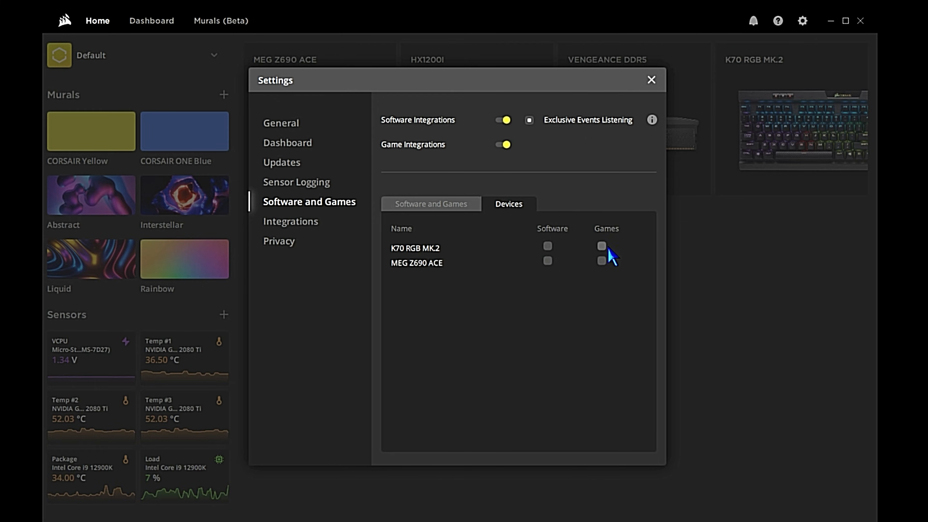
mouse_move(568, 153)
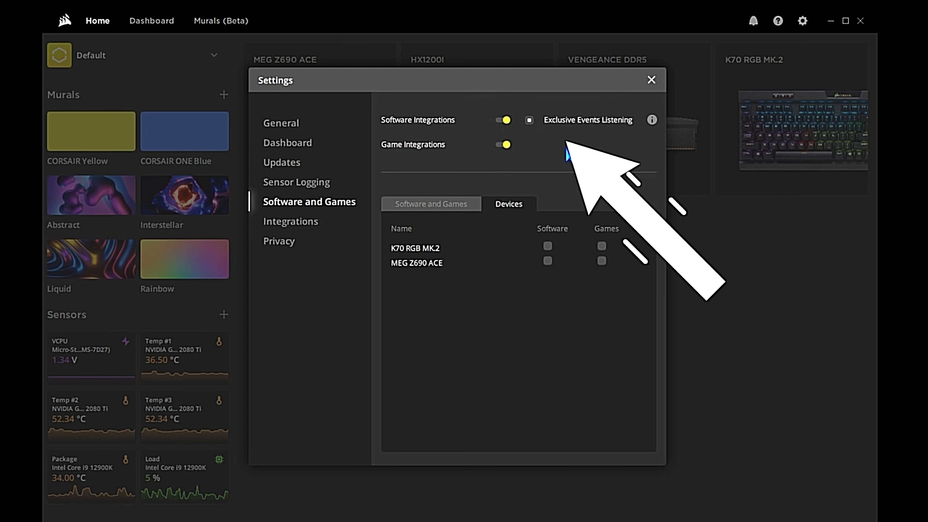
mouse_move(564, 147)
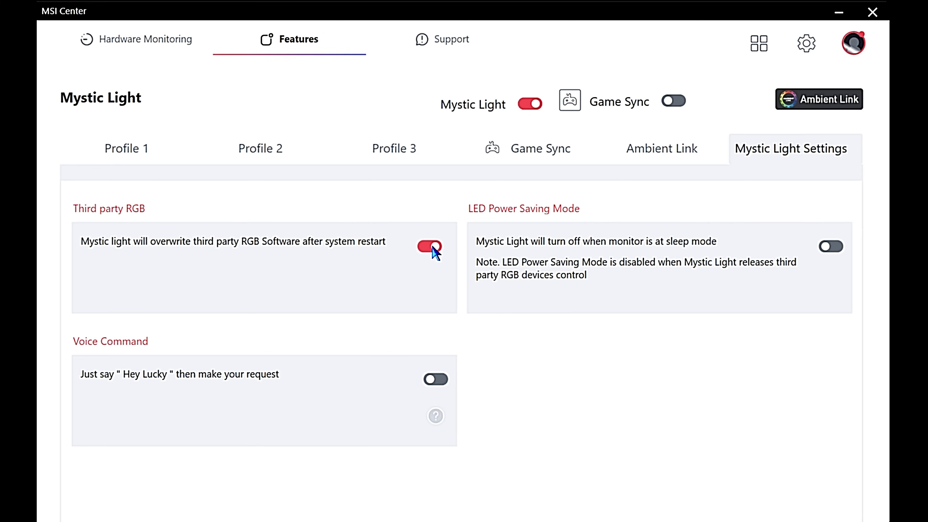
left_click(435, 246)
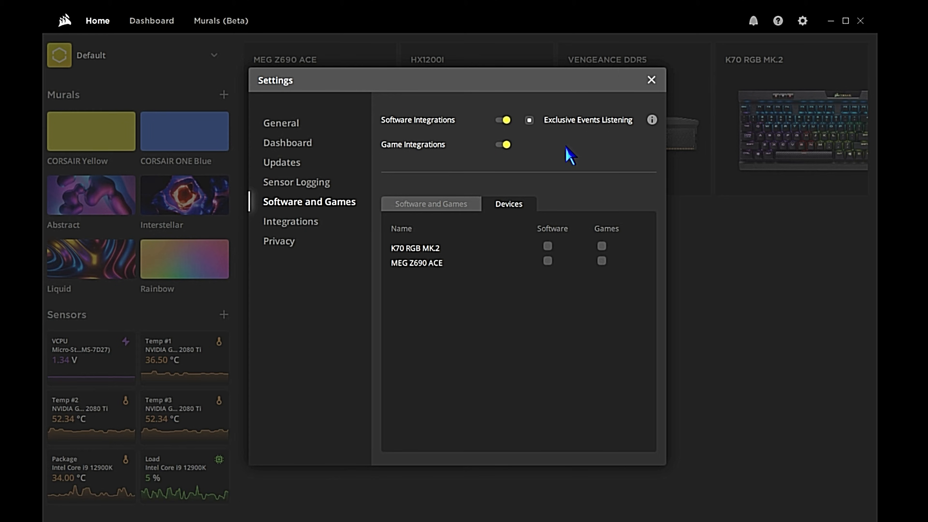
left_click(649, 79)
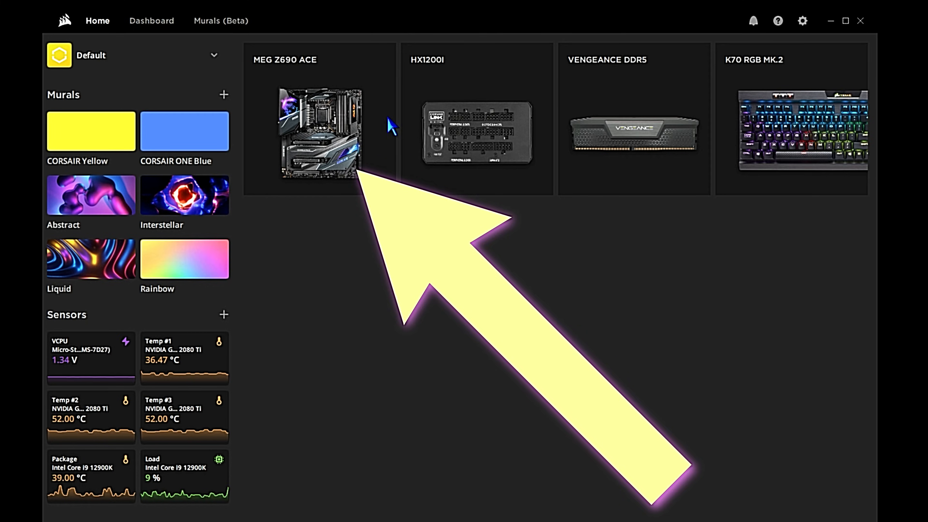
left_click(319, 133)
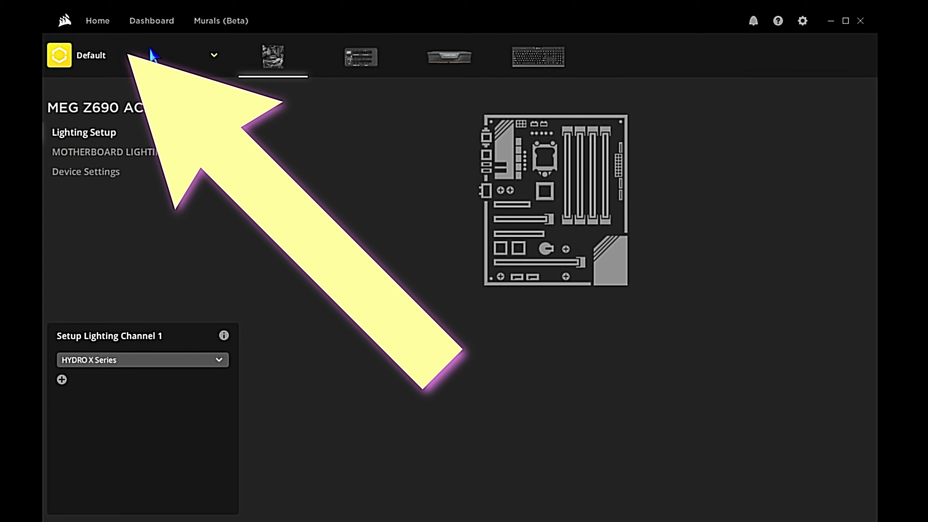
mouse_move(187, 63)
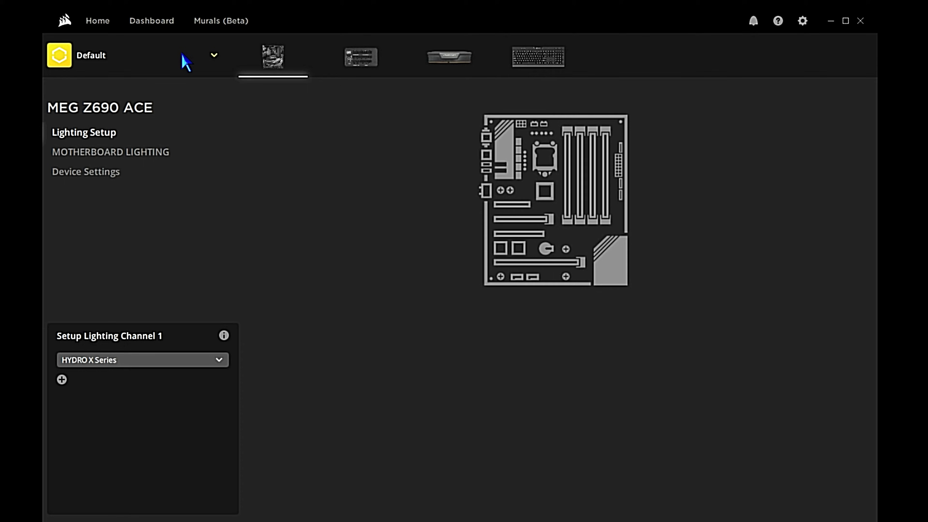
Show the list of saved profiles on the MEG Z690 ACE page
left_click(213, 55)
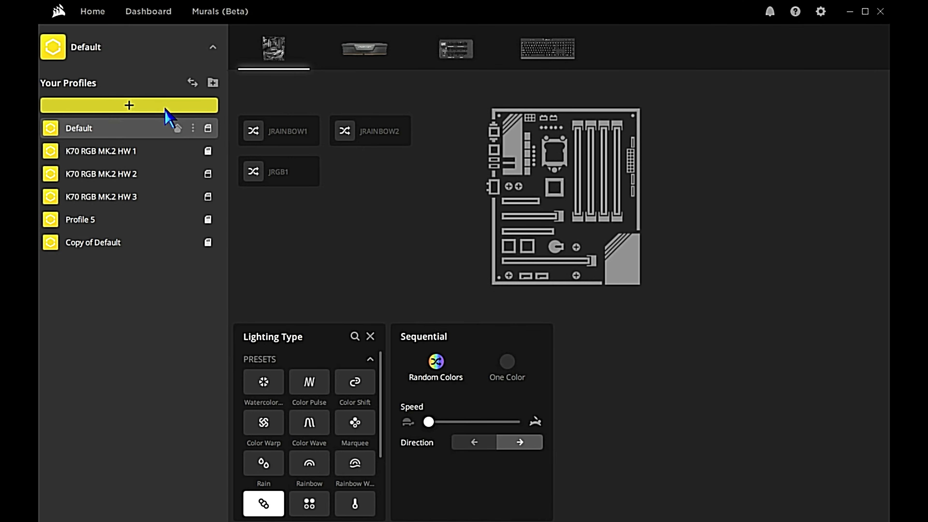
Create a new profile named 'TEST PROFILE' with the basketball photo as its background
left_click(128, 106)
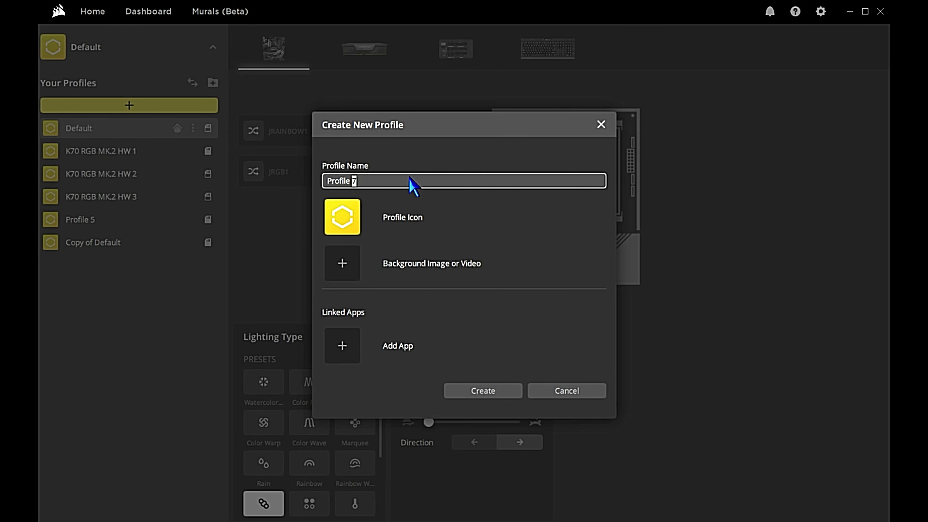
type("TEST")
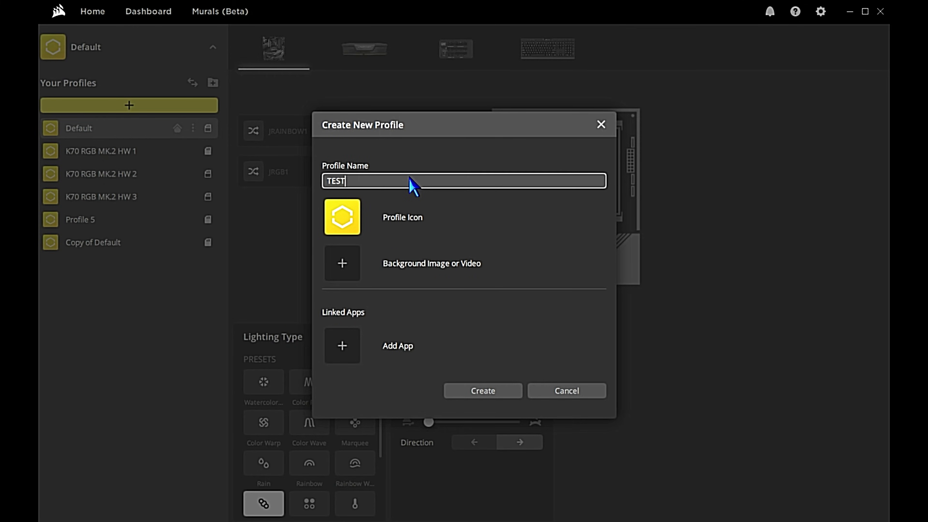
type("PROFILE")
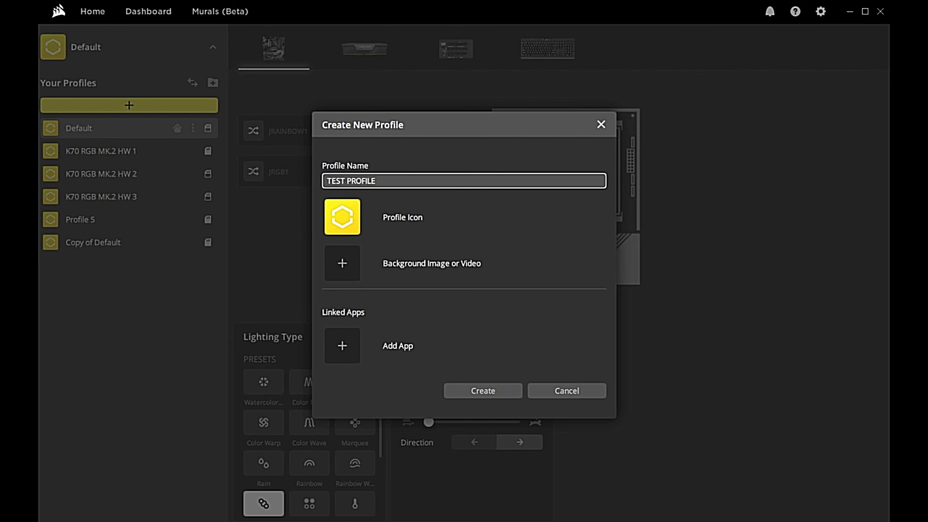
left_click(342, 263)
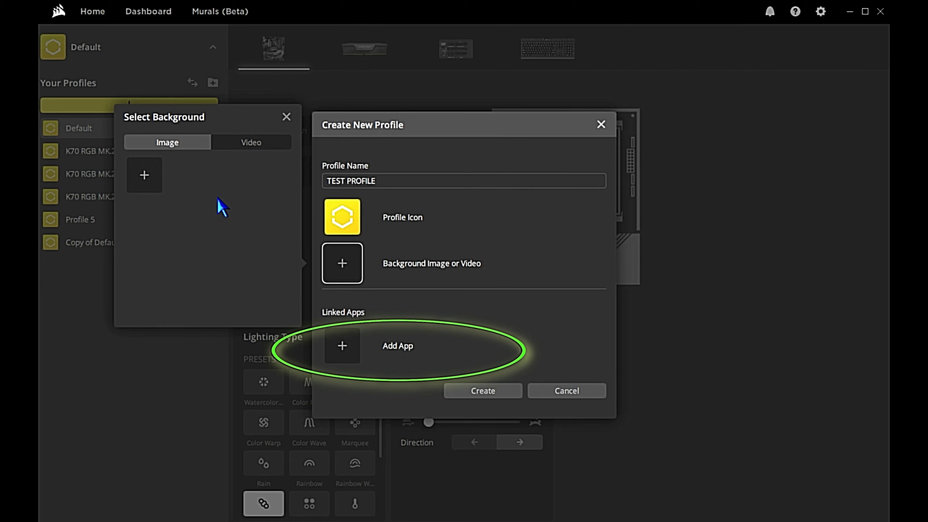
left_click(144, 174)
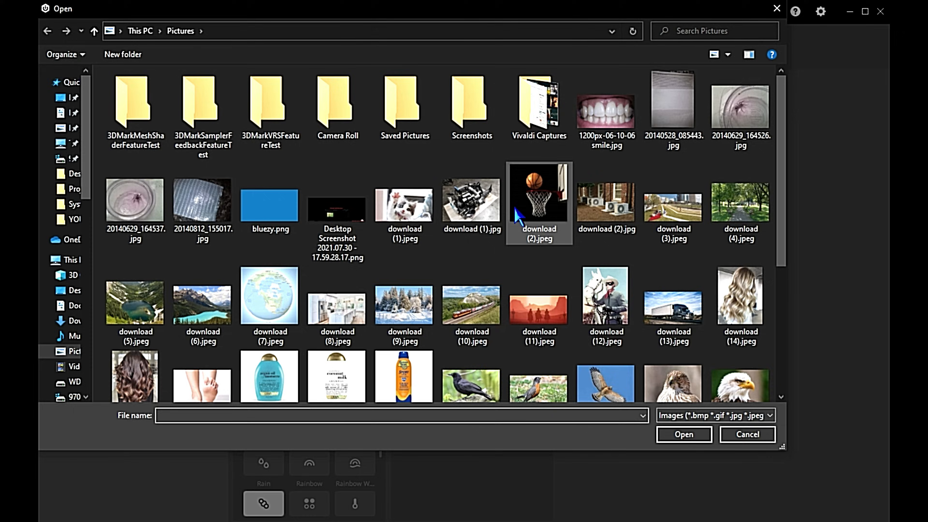
left_click(683, 434)
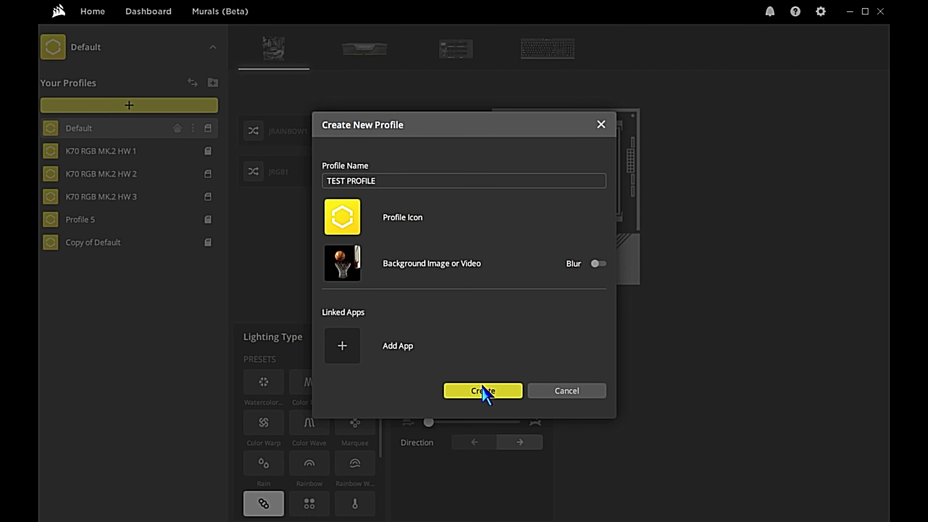
left_click(482, 391)
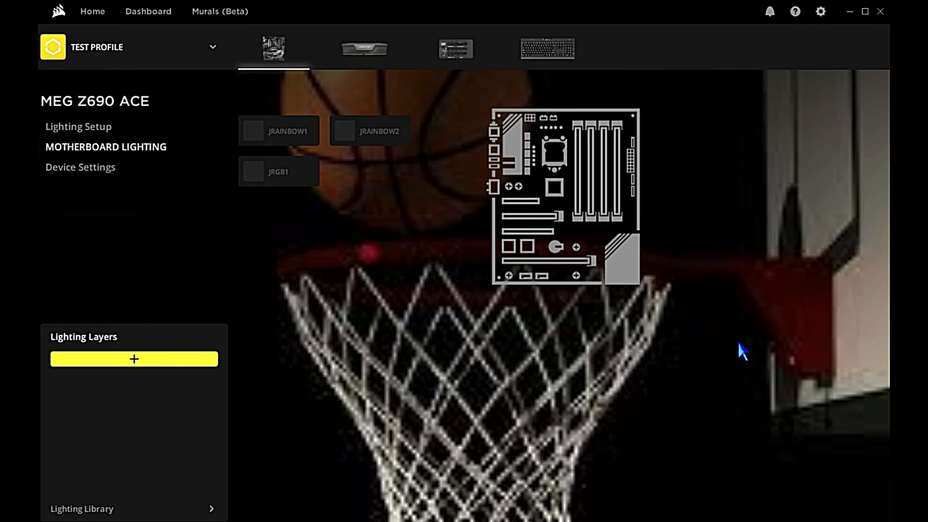
In the motherboard's lighting setup, add an XC7/XC9 CPU block to channel 1 and remove it
left_click(134, 359)
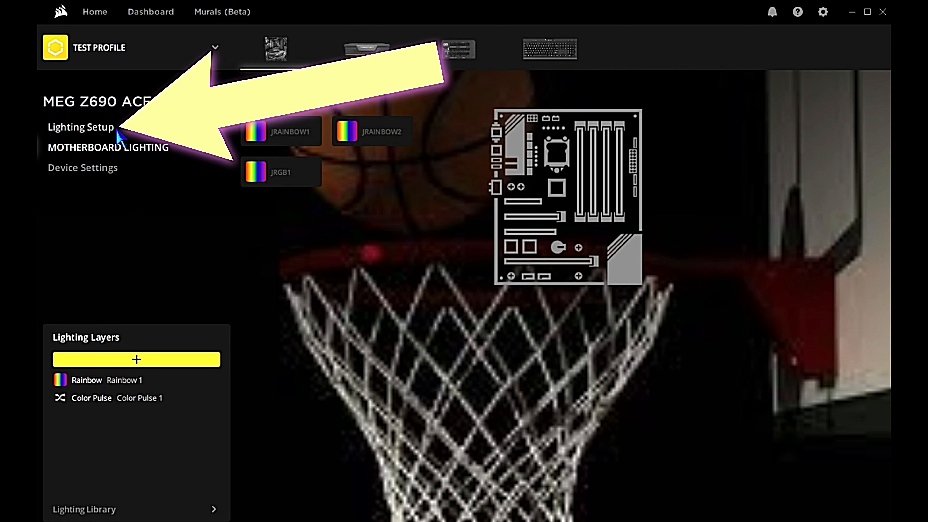
left_click(81, 126)
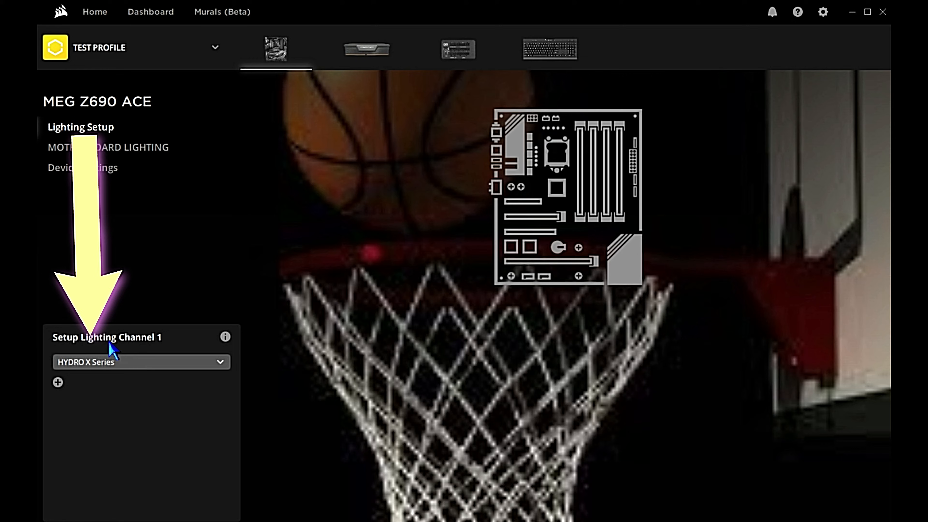
mouse_move(65, 393)
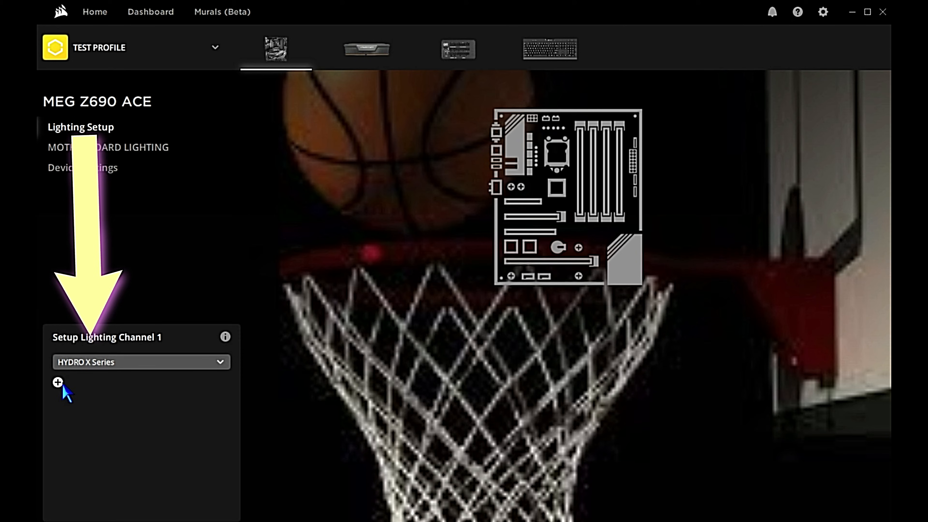
left_click(58, 383)
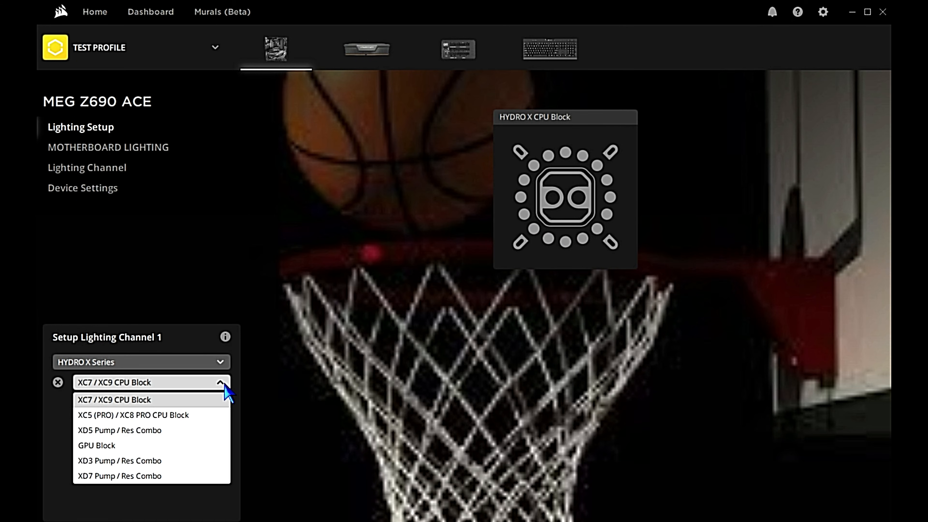
left_click(113, 399)
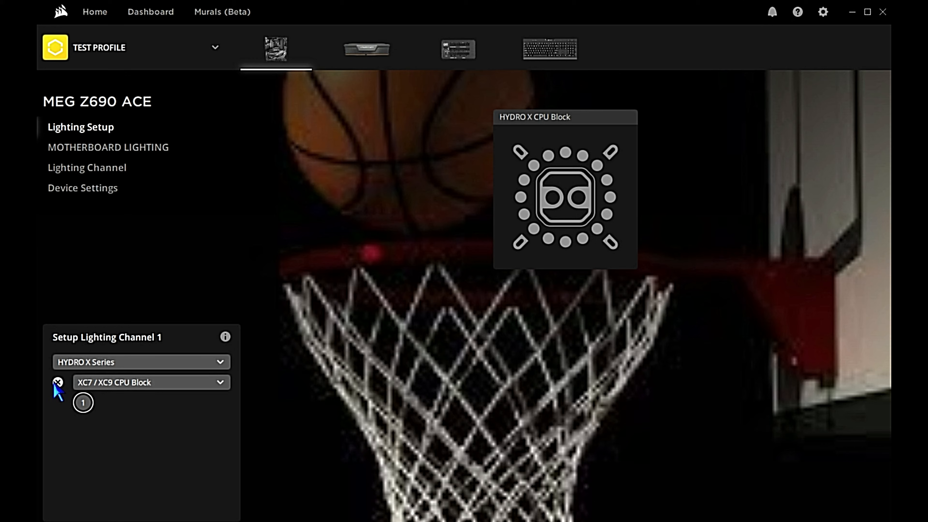
left_click(140, 361)
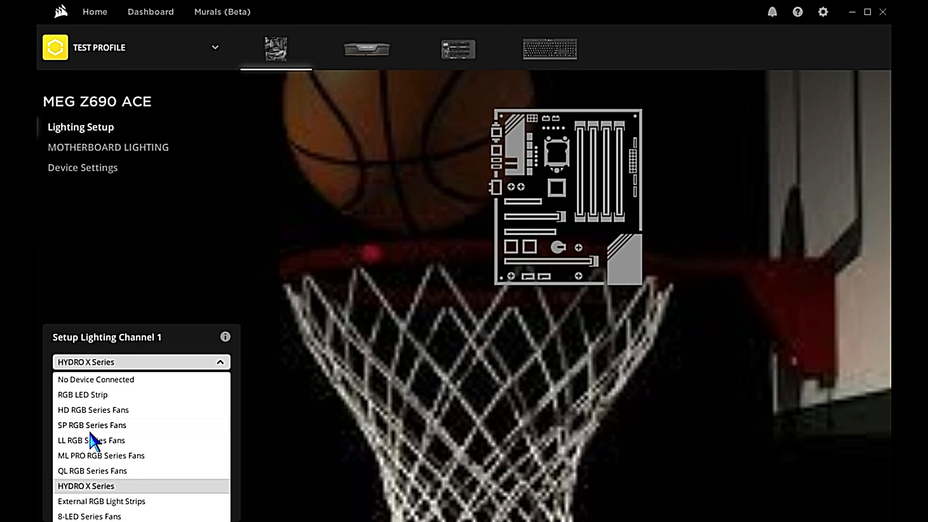
mouse_move(141, 460)
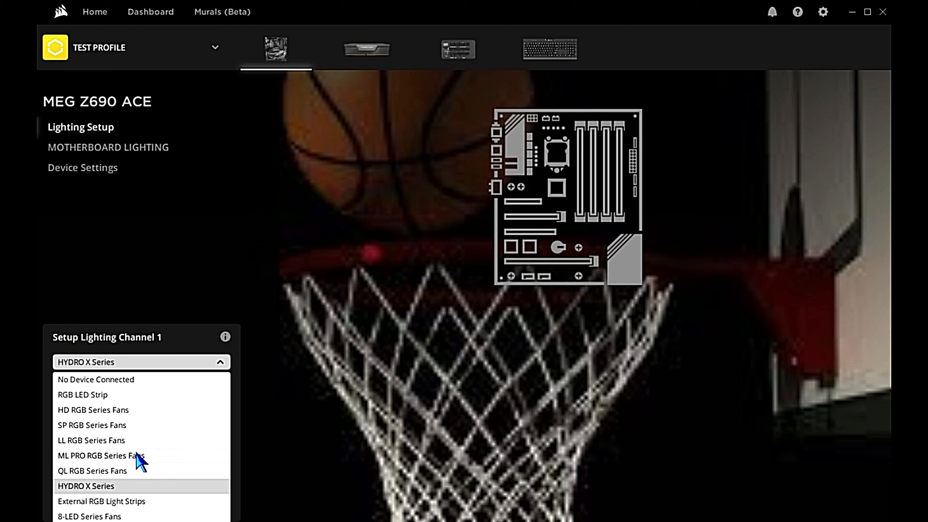
mouse_move(138, 490)
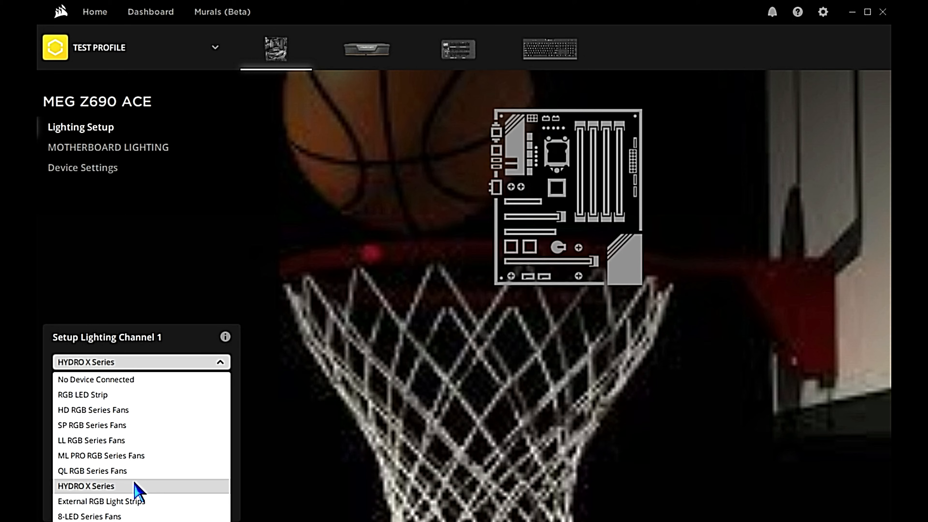
mouse_move(124, 429)
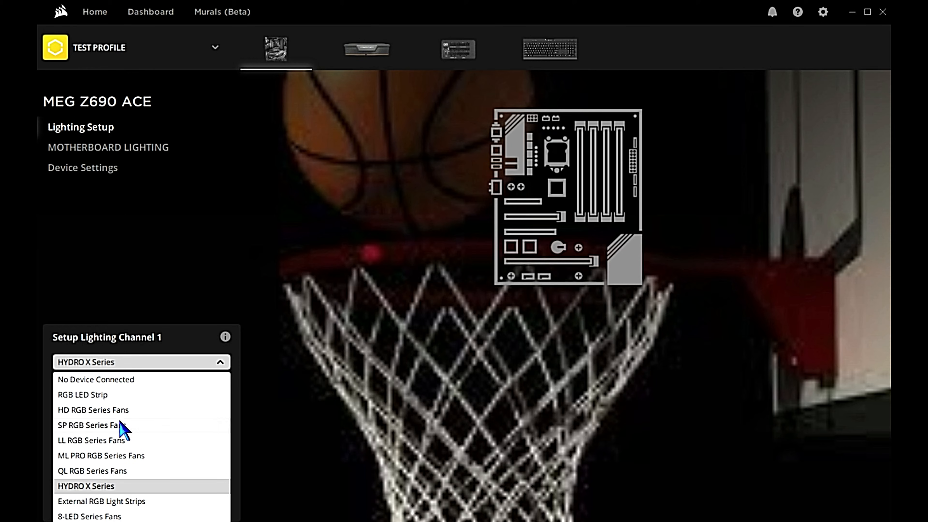
Try channel 1 as RGB LED Strip with strip counts, then External RGB Light Strips with 350mm and 450mm strips
left_click(83, 394)
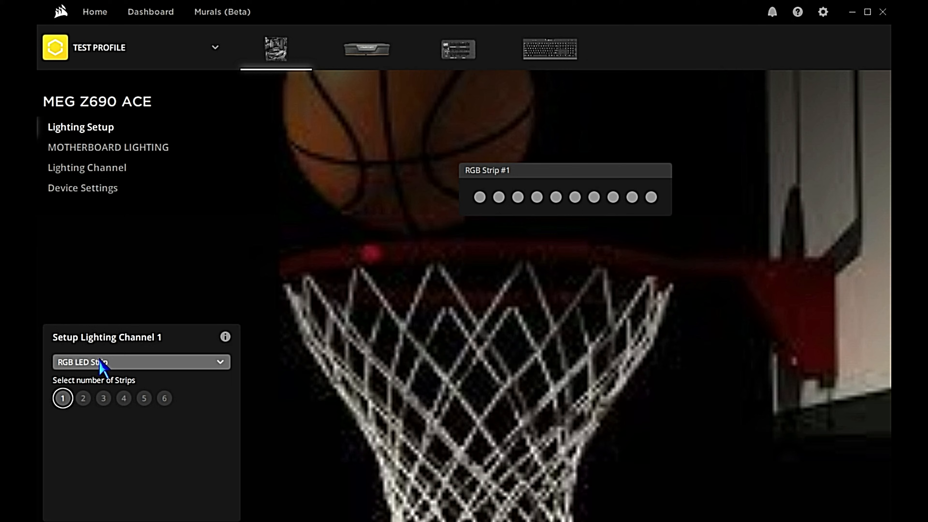
left_click(82, 398)
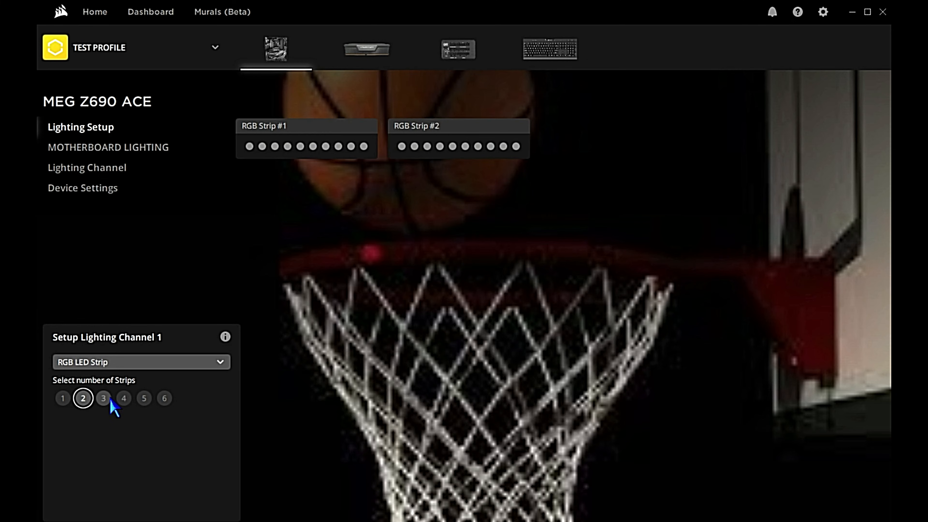
left_click(140, 362)
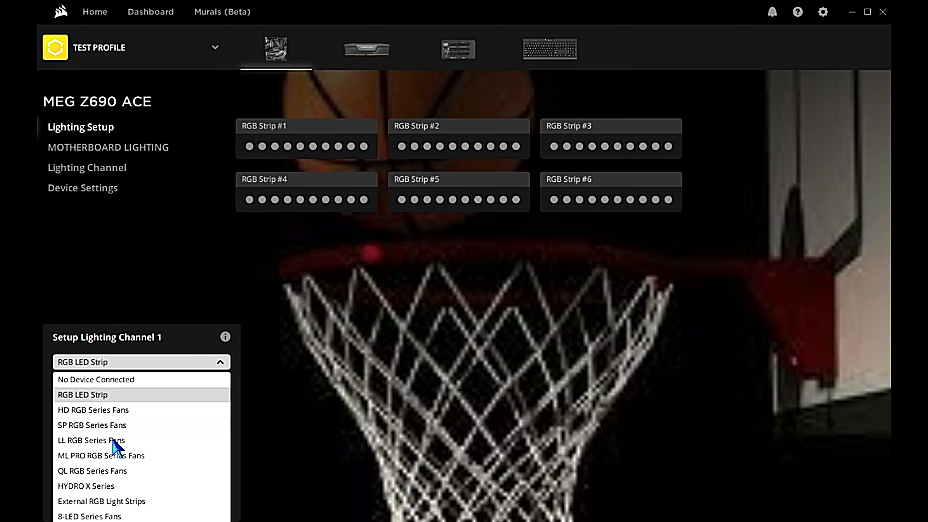
mouse_move(105, 510)
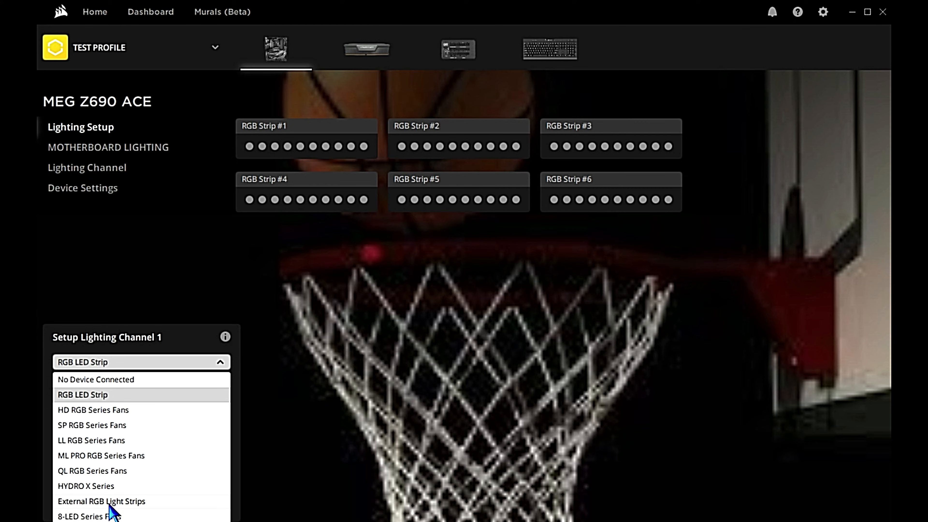
left_click(101, 501)
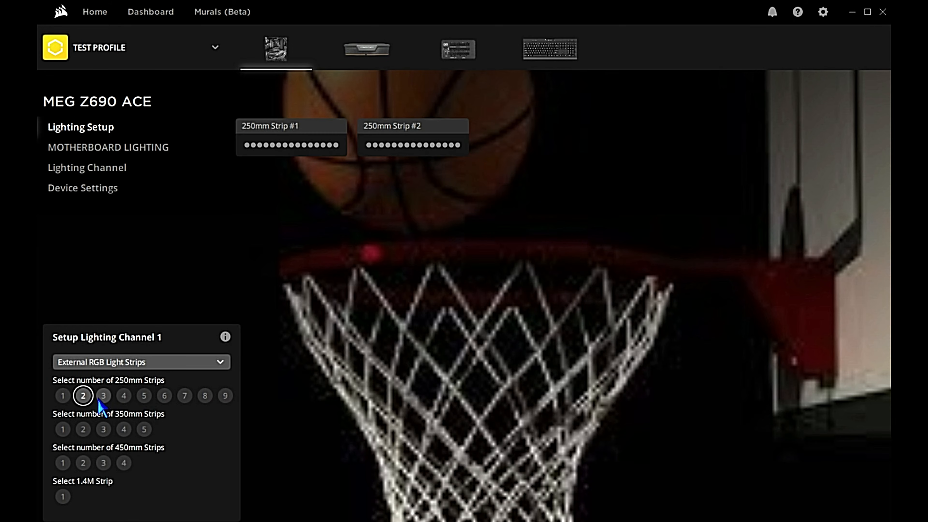
left_click(103, 429)
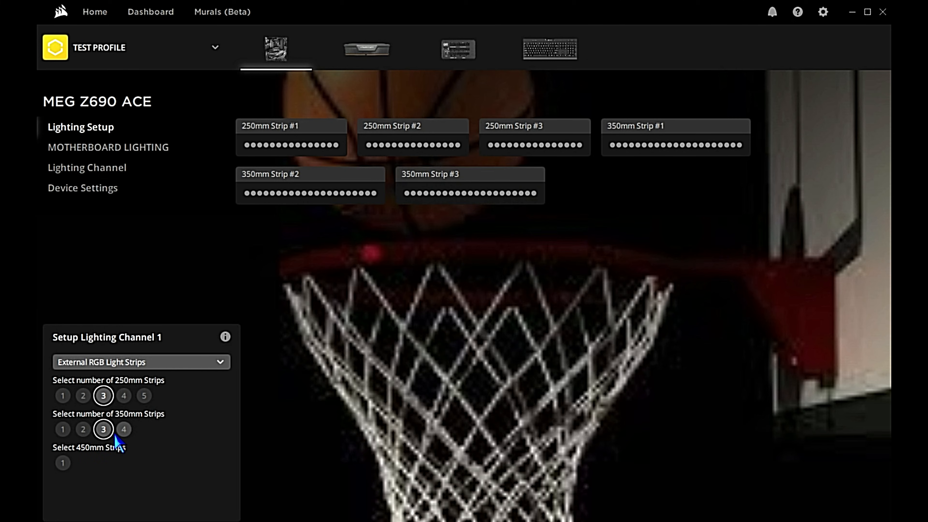
left_click(62, 463)
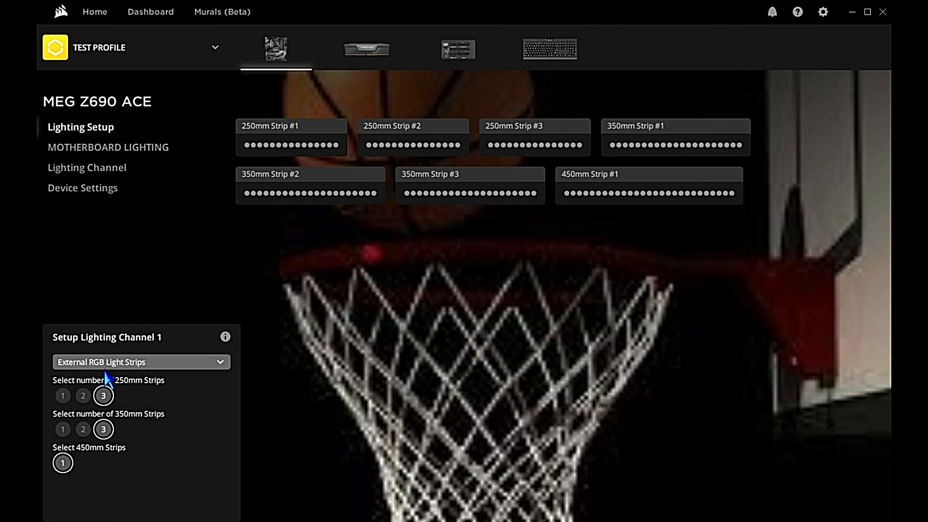
Set channel 1 back to HYDRO X Series, leaving its component list empty
left_click(140, 362)
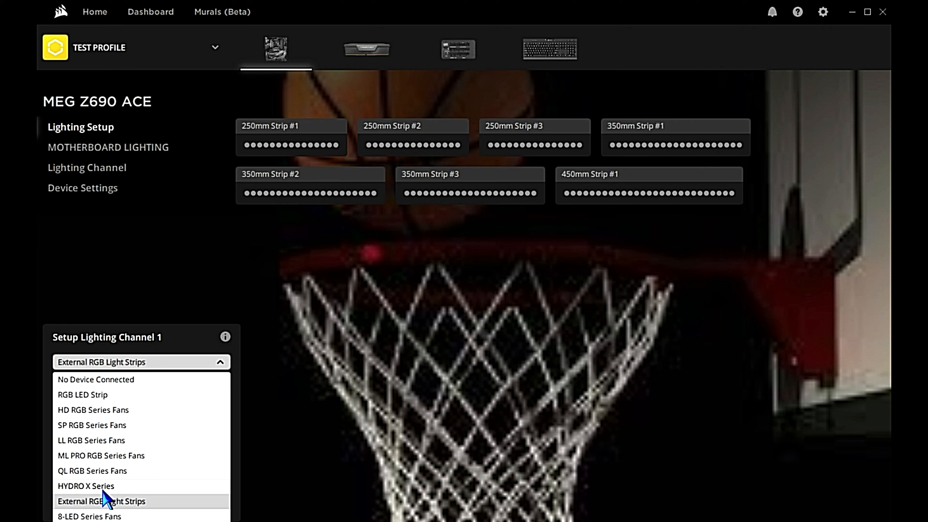
left_click(86, 486)
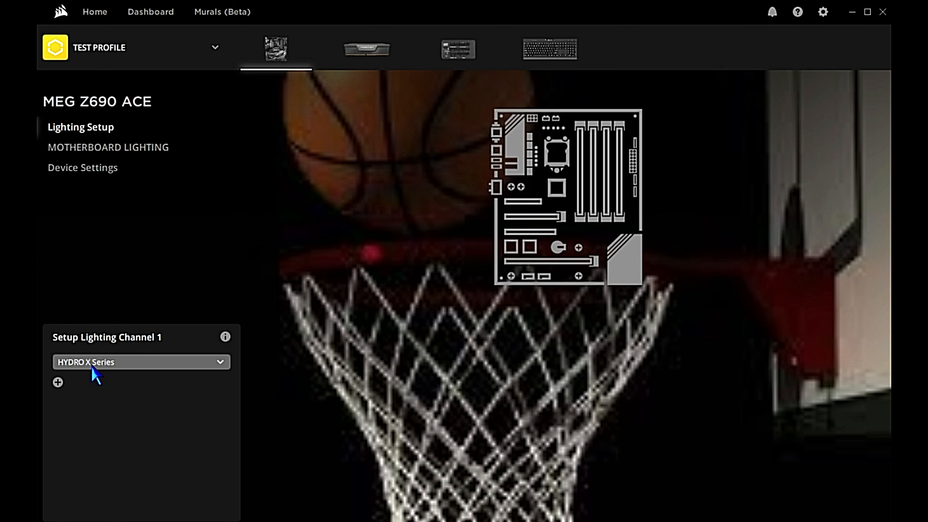
left_click(57, 382)
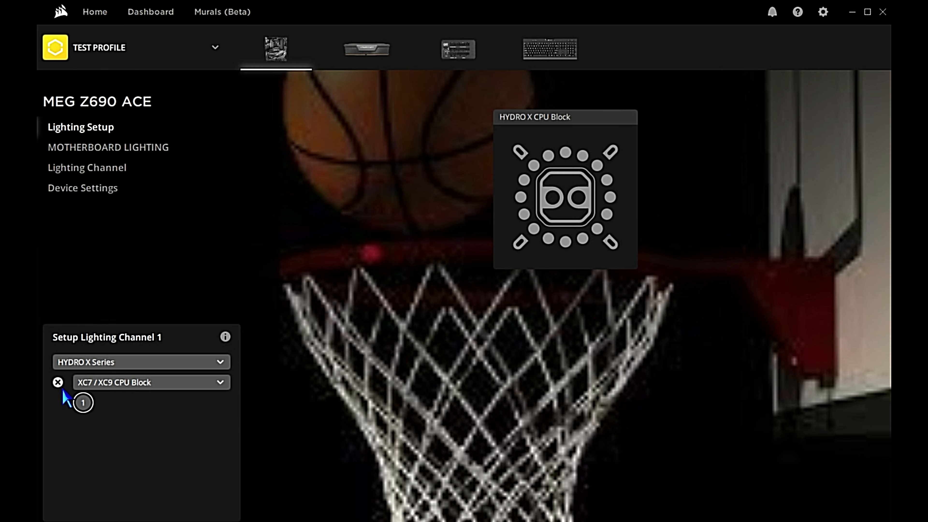
left_click(58, 381)
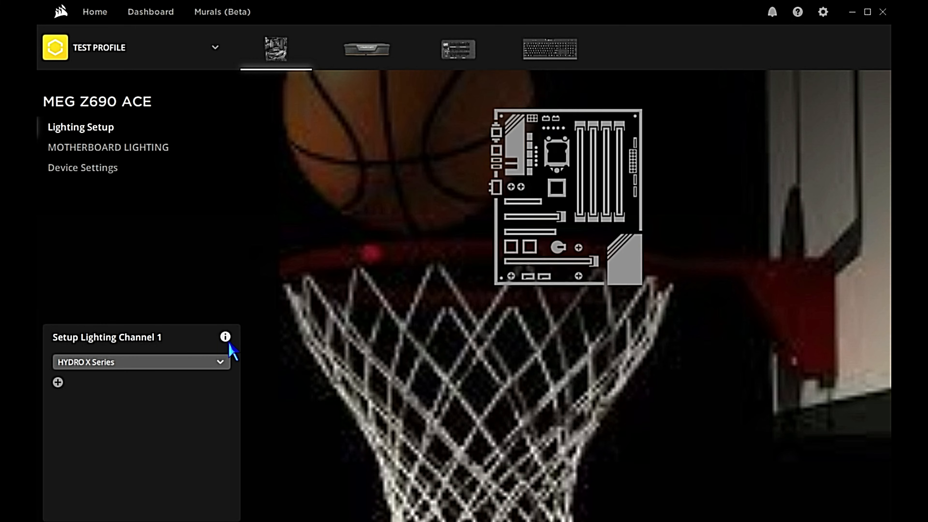
View and dismiss the channel 1 info note about choosing the correct product type
left_click(225, 336)
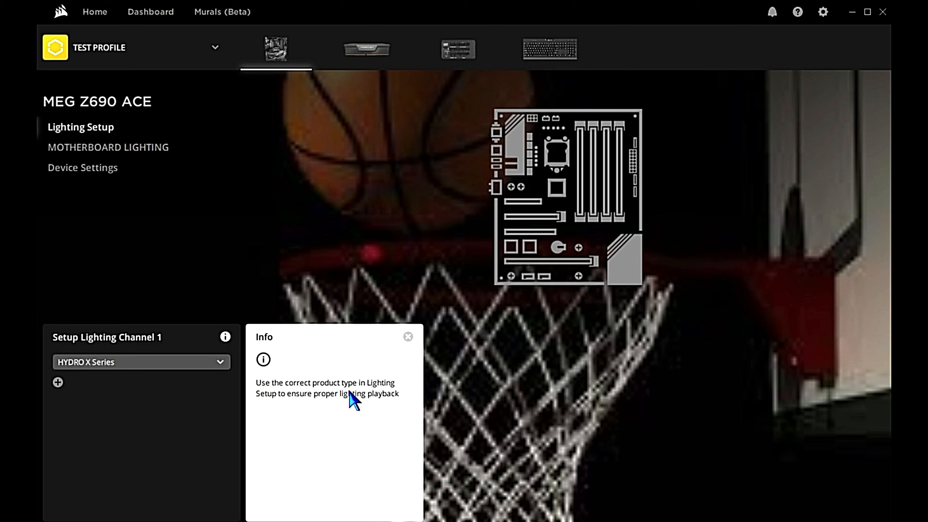
mouse_move(330, 408)
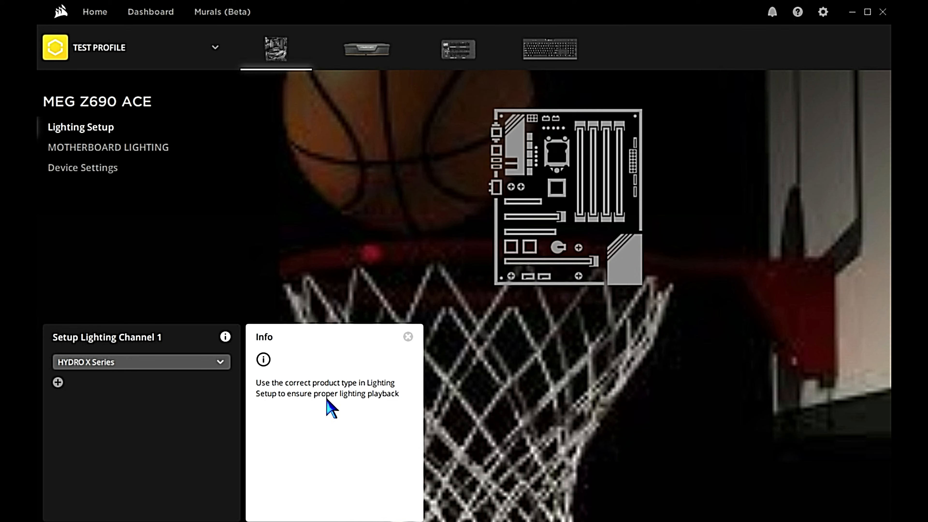
mouse_move(211, 385)
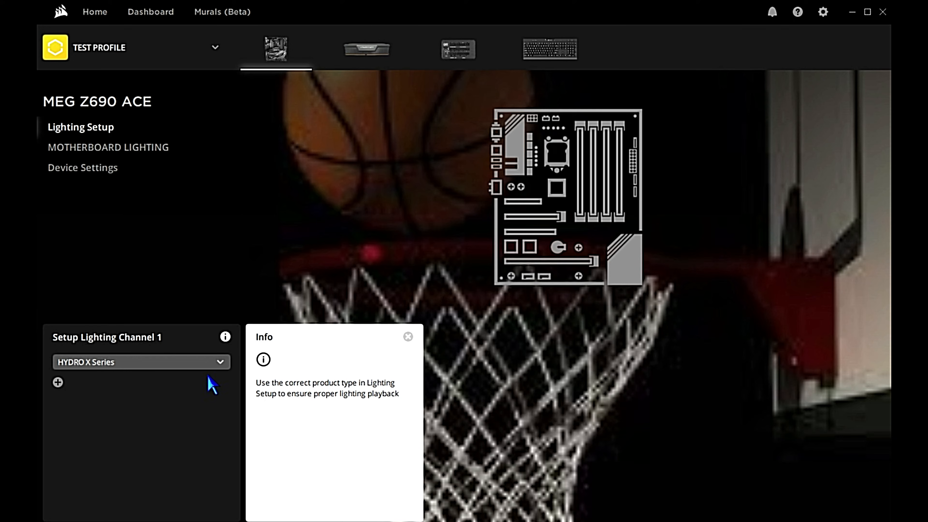
left_click(408, 336)
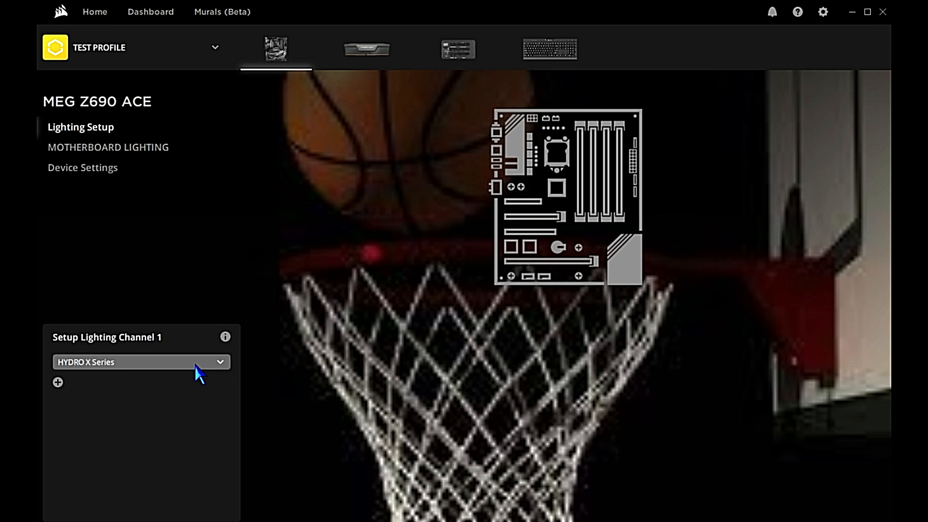
Add a Color Pulse lighting layer to the motherboard, then another layer set to Rainbow
left_click(108, 147)
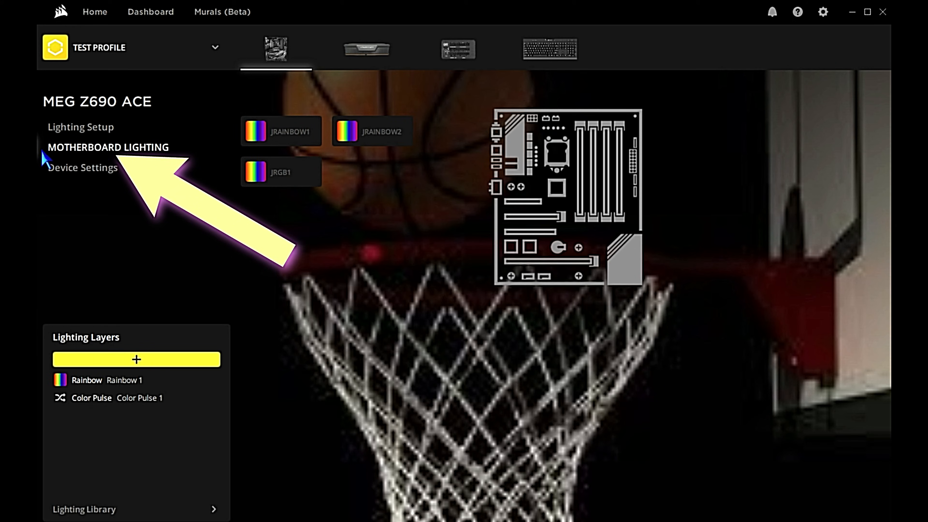
mouse_move(227, 293)
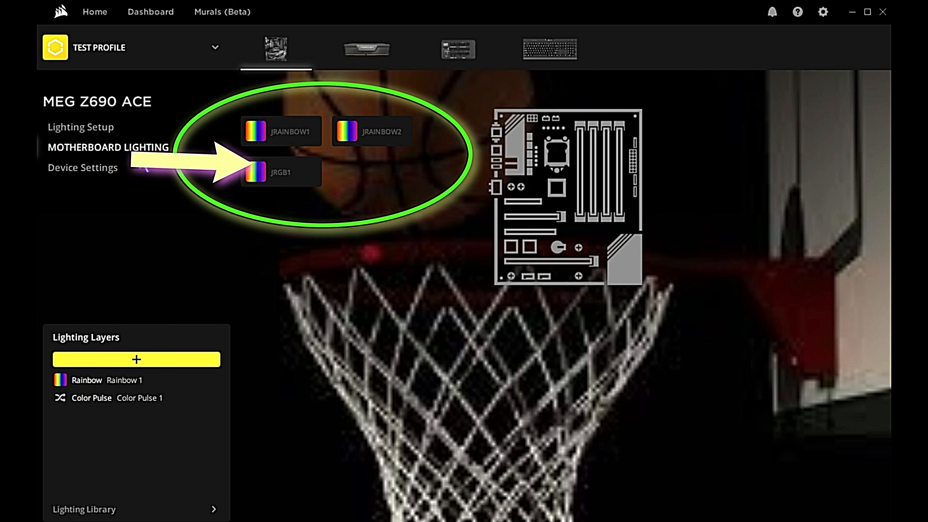
left_click(135, 359)
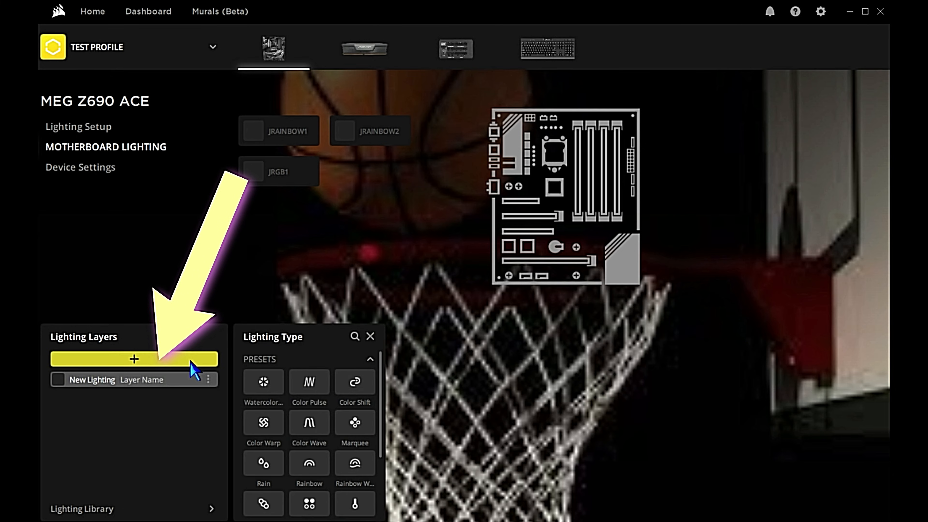
mouse_move(262, 382)
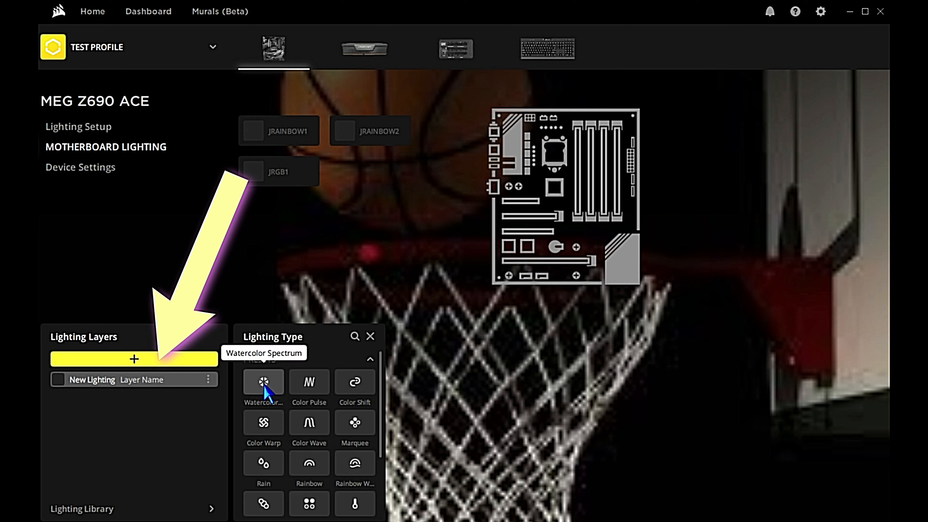
left_click(309, 382)
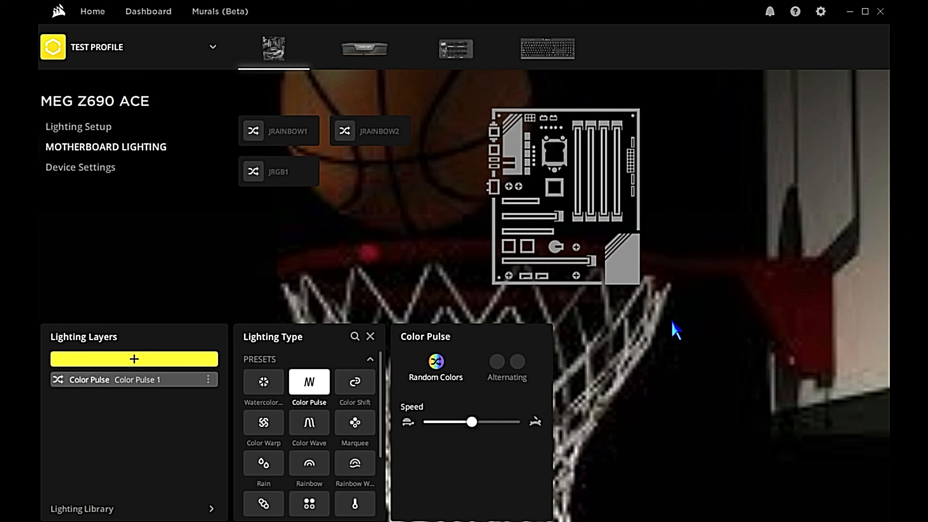
mouse_move(377, 269)
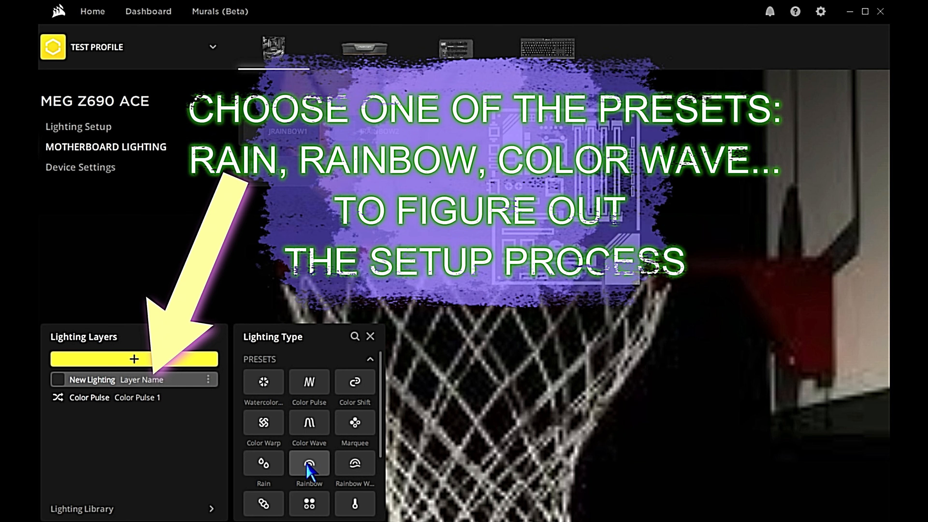
left_click(308, 463)
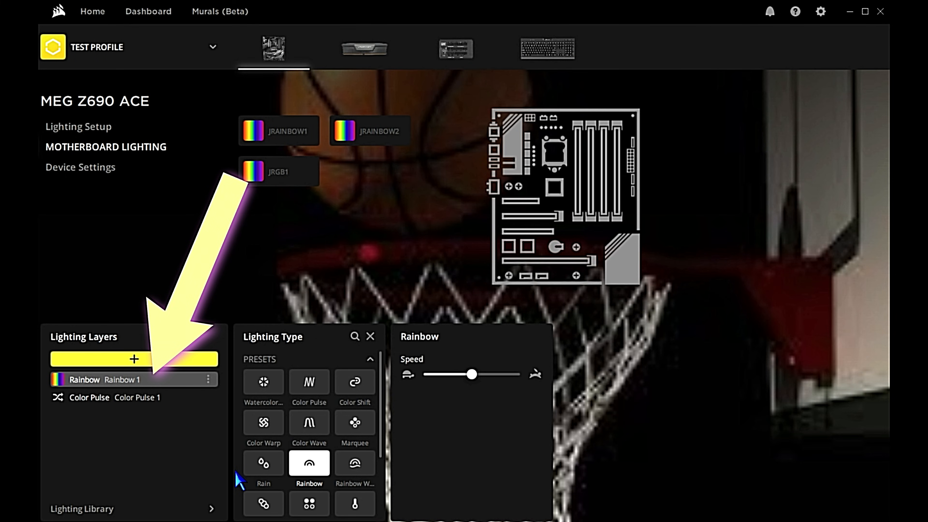
Take JRAINBOW2 off the Rainbow layer and select the Color Pulse layer for it
left_click(118, 397)
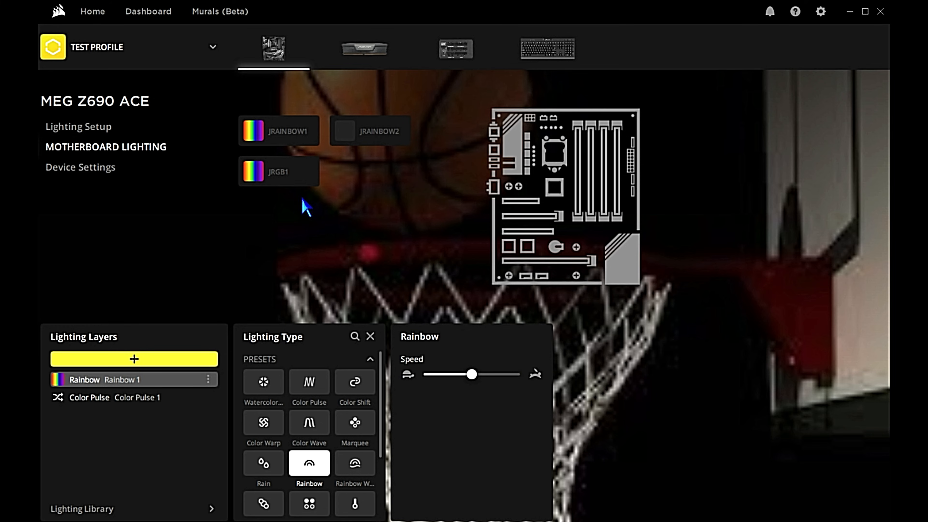
left_click(89, 397)
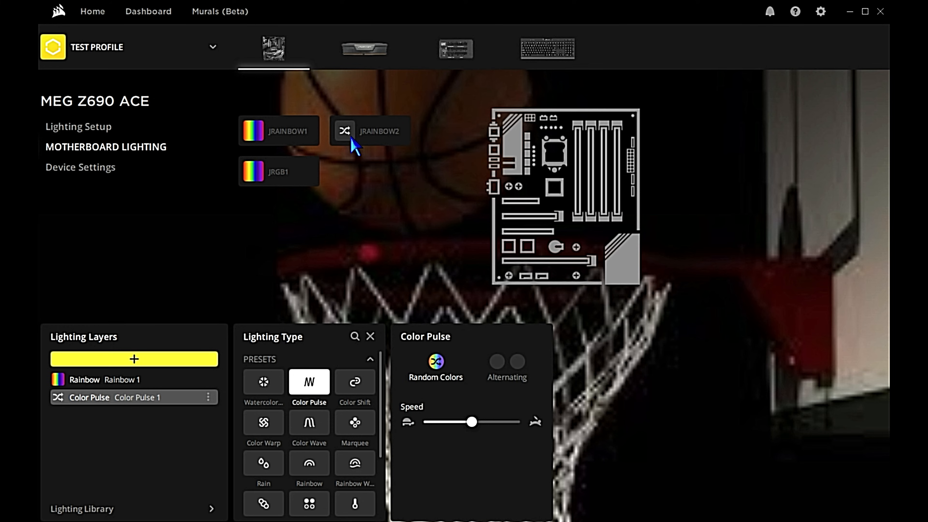
mouse_move(348, 138)
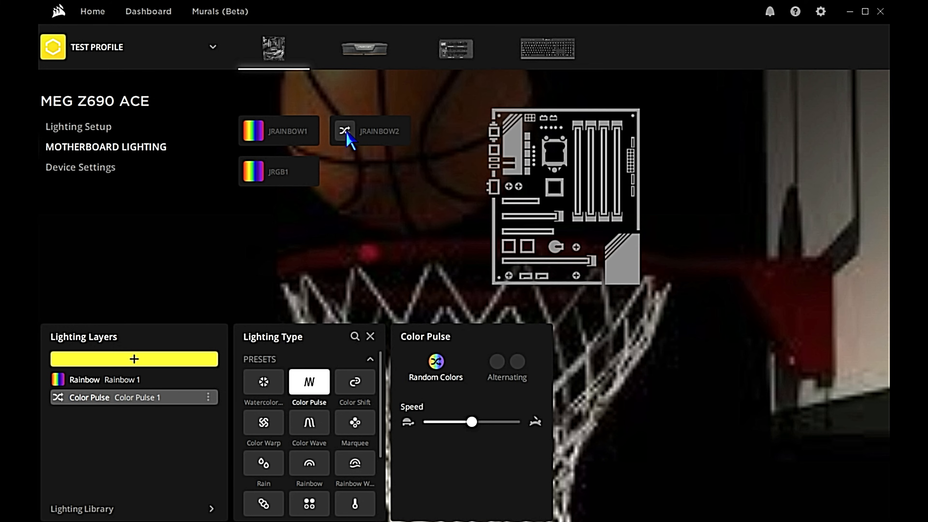
mouse_move(188, 417)
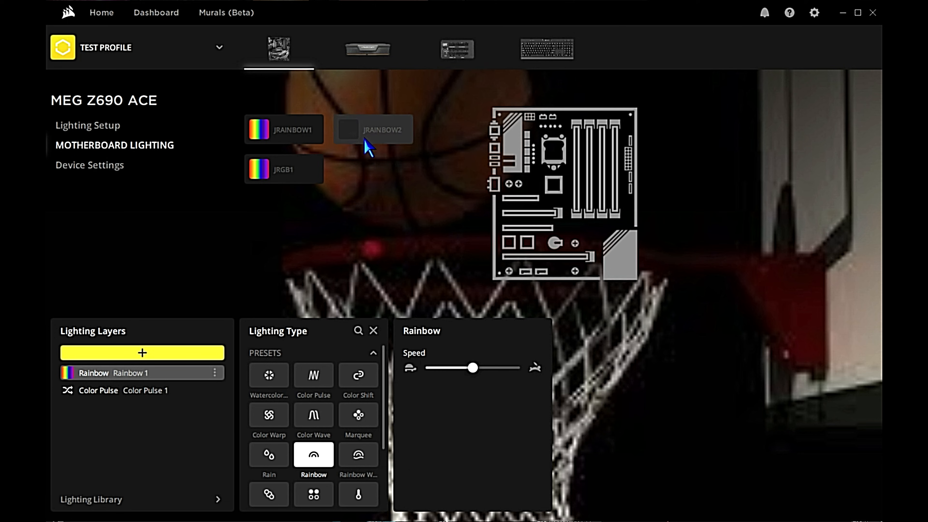
mouse_move(137, 387)
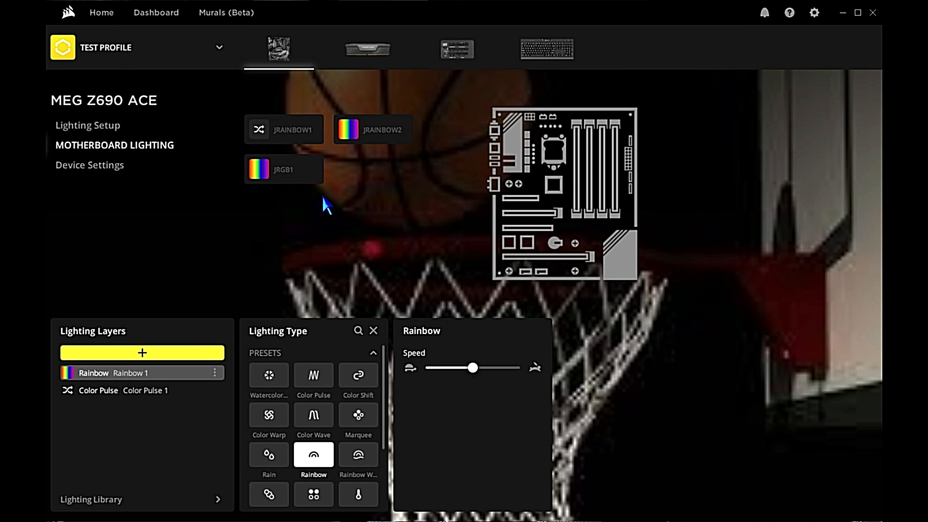
mouse_move(346, 142)
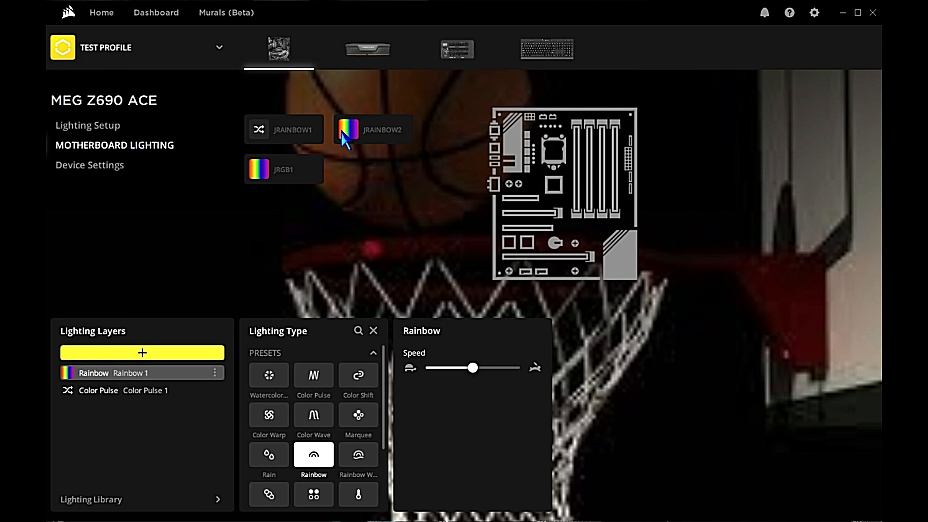
Toggle the header tiles so JRAINBOW1, JRAINBOW2 and JRGB1 all use the Rainbow layer
left_click(142, 390)
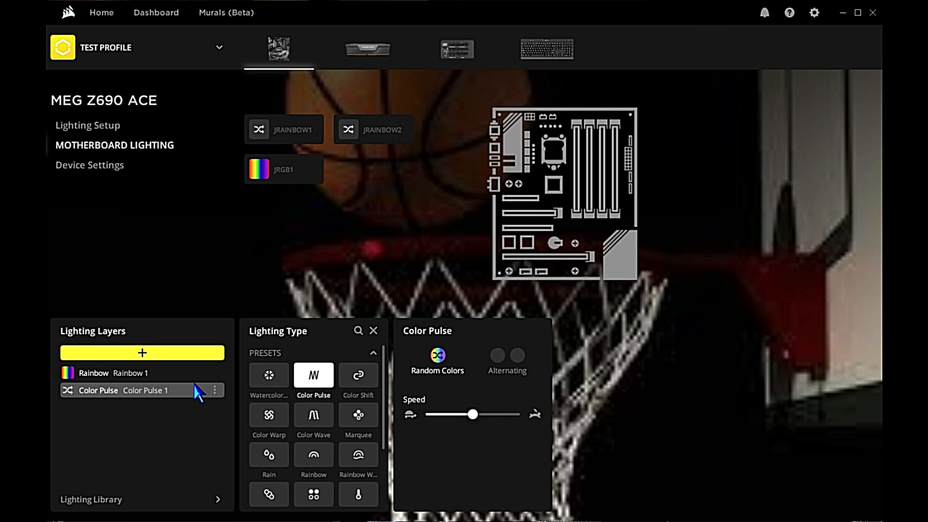
left_click(93, 373)
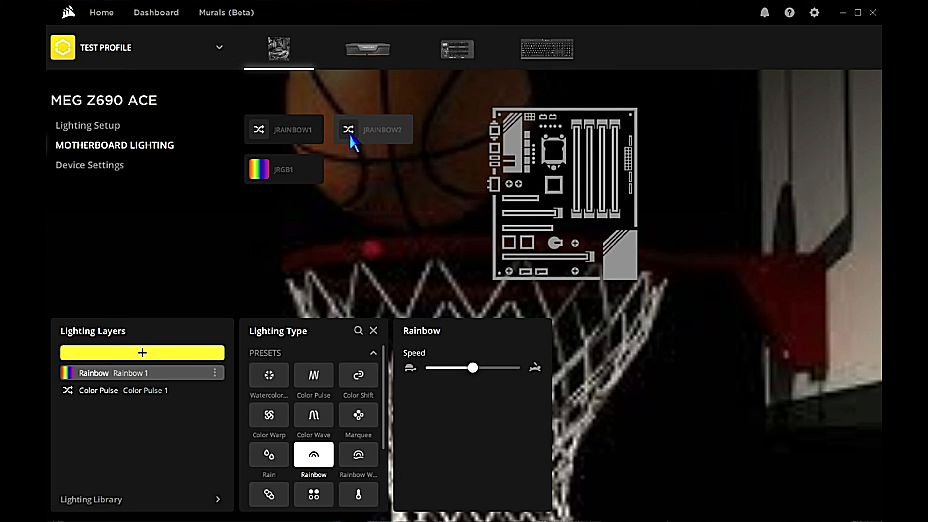
mouse_move(153, 384)
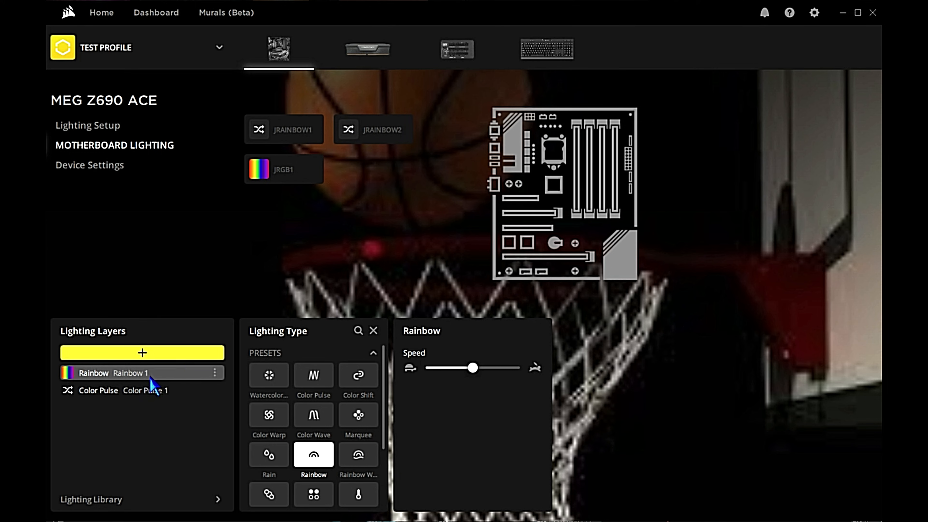
mouse_move(354, 136)
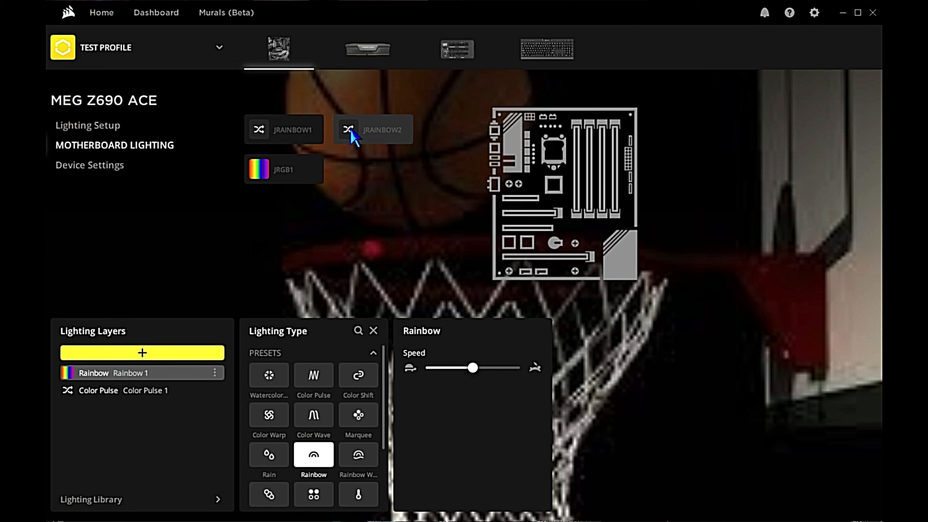
mouse_move(363, 144)
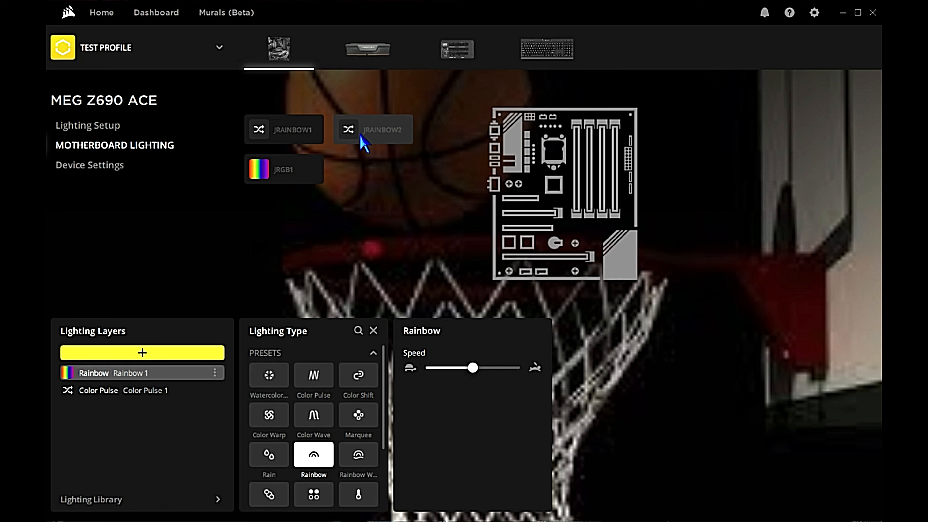
mouse_move(328, 137)
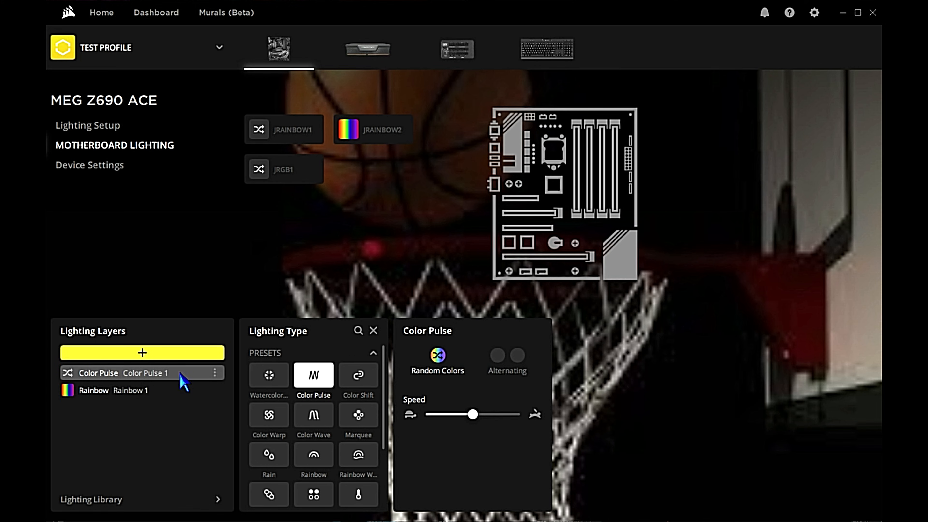
left_click(142, 353)
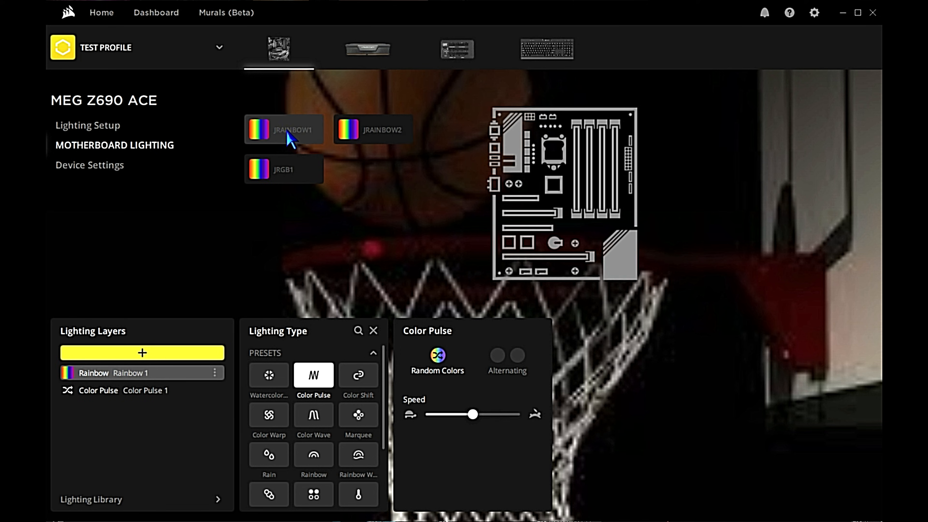
left_click(119, 390)
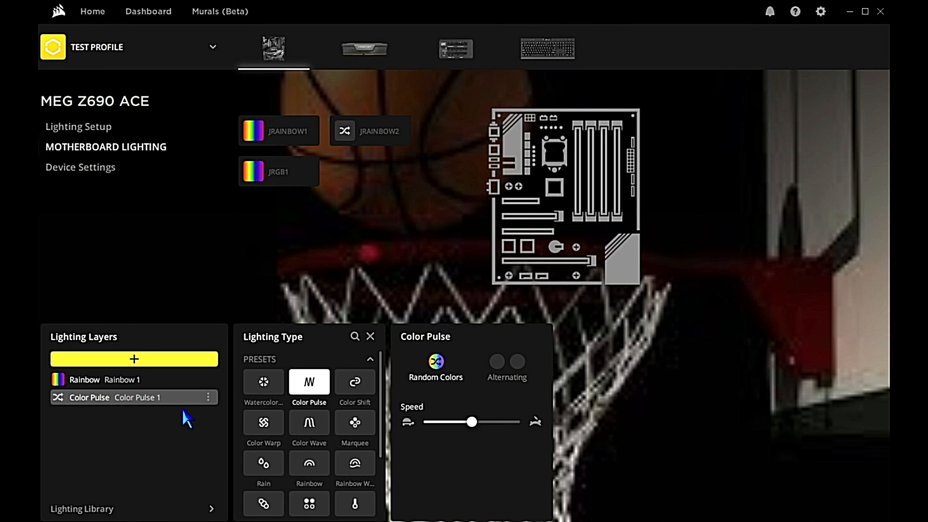
left_click(106, 379)
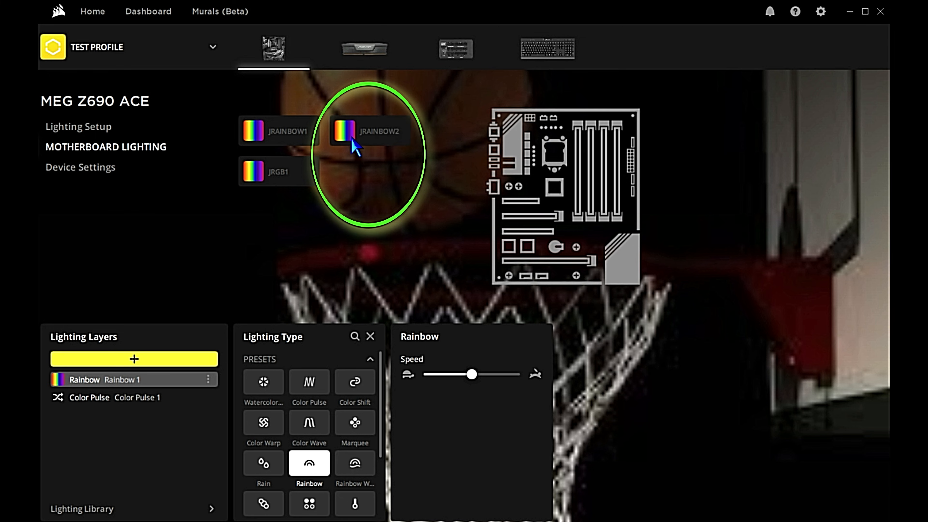
mouse_move(351, 153)
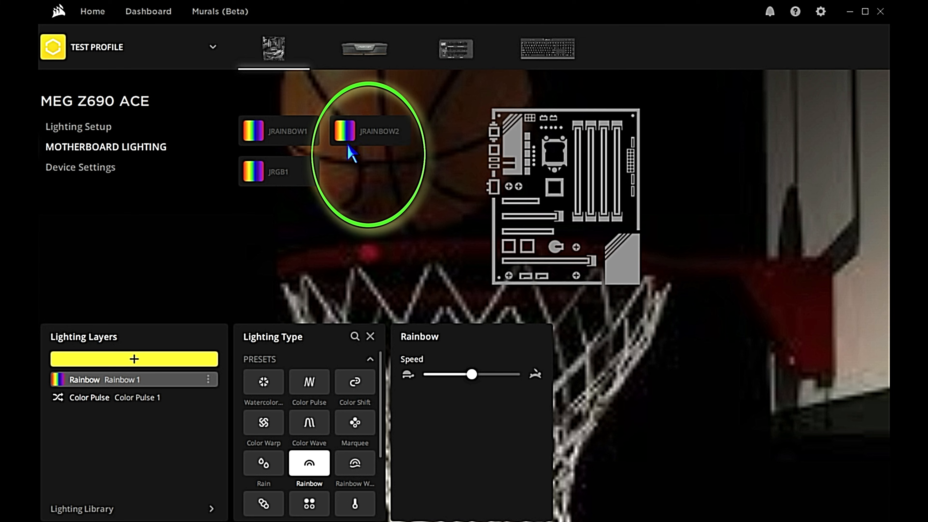
mouse_move(353, 138)
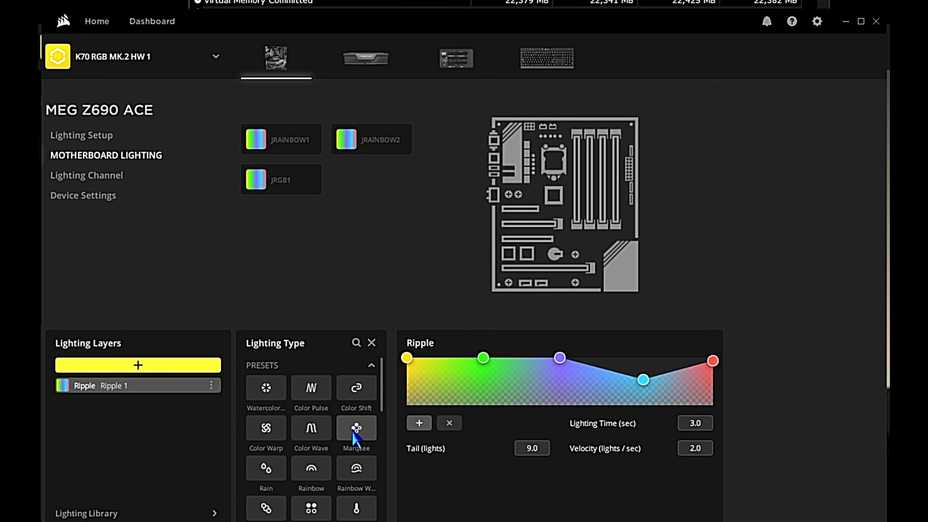
mouse_move(266, 470)
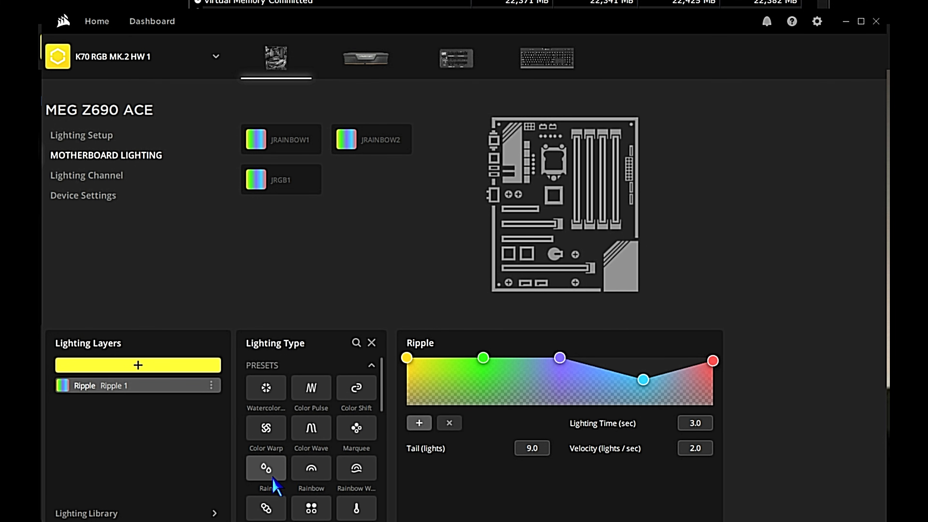
Give the K70 RGB MK.2 HW 1 profile's motherboard layer the Rain effect
left_click(266, 467)
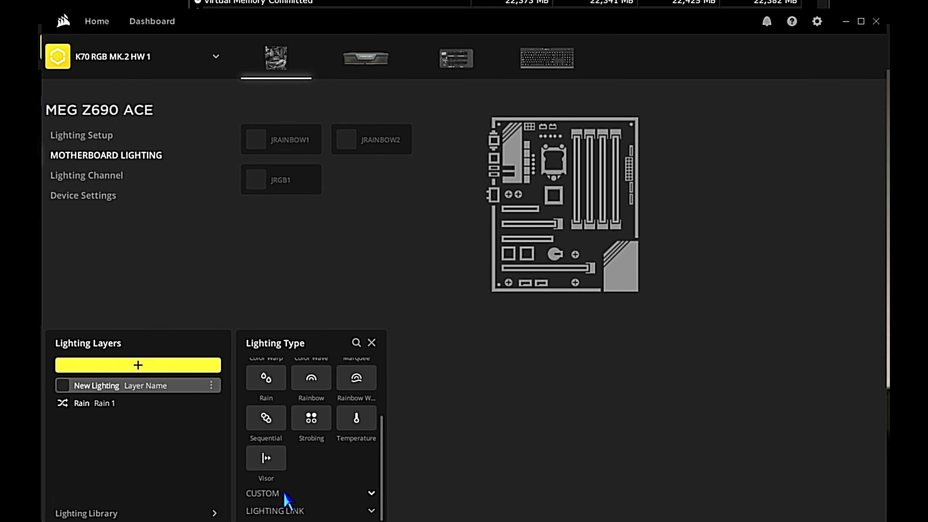